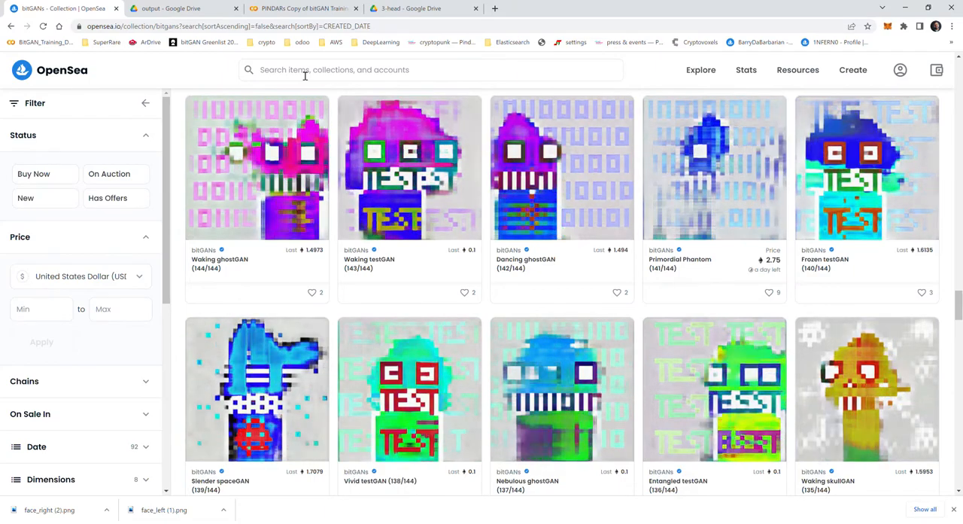
# Step: Browse the trainingdata10000/output Drive folder of generated pixel-art PNGs
pyautogui.click(180, 9)
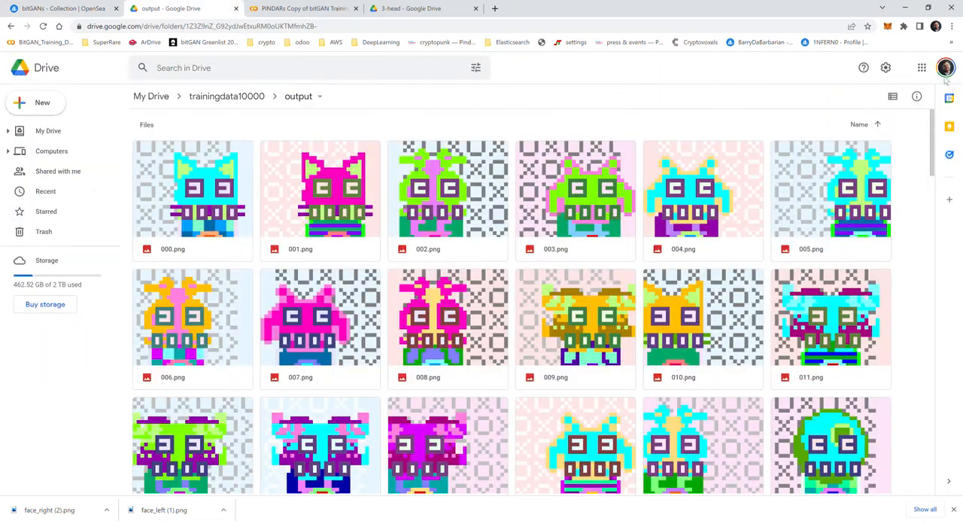
pyautogui.scroll(-3)
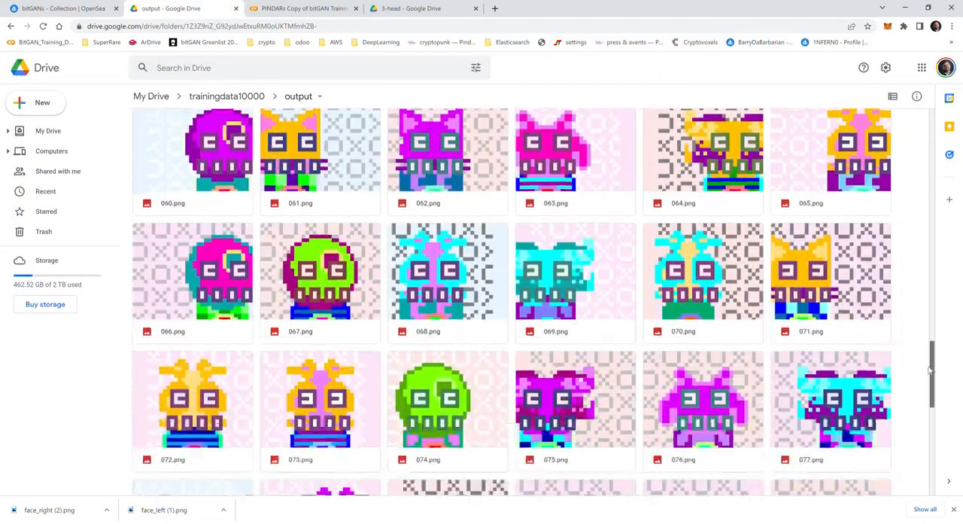
pyautogui.scroll(3)
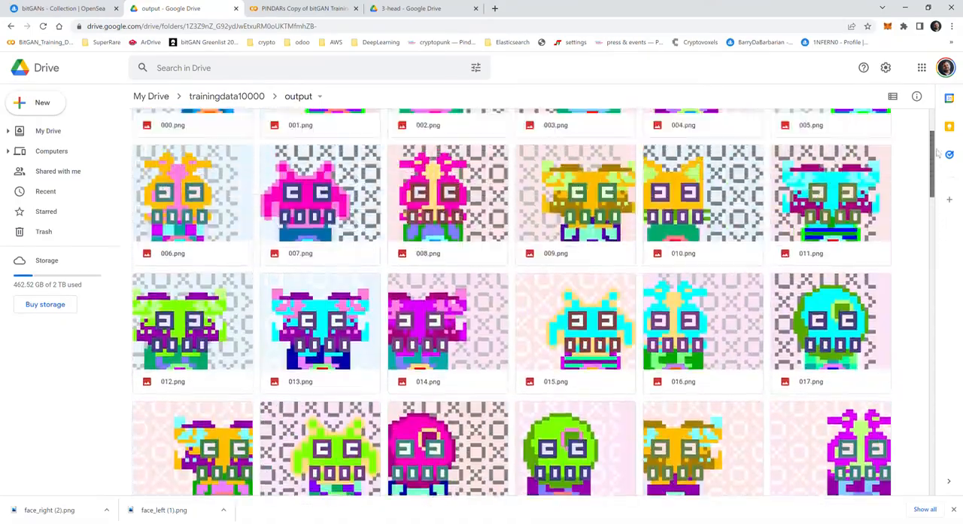
# Step: Show the OpenSea bitGANs collection page of pixel-art NFTs
pyautogui.click(60, 9)
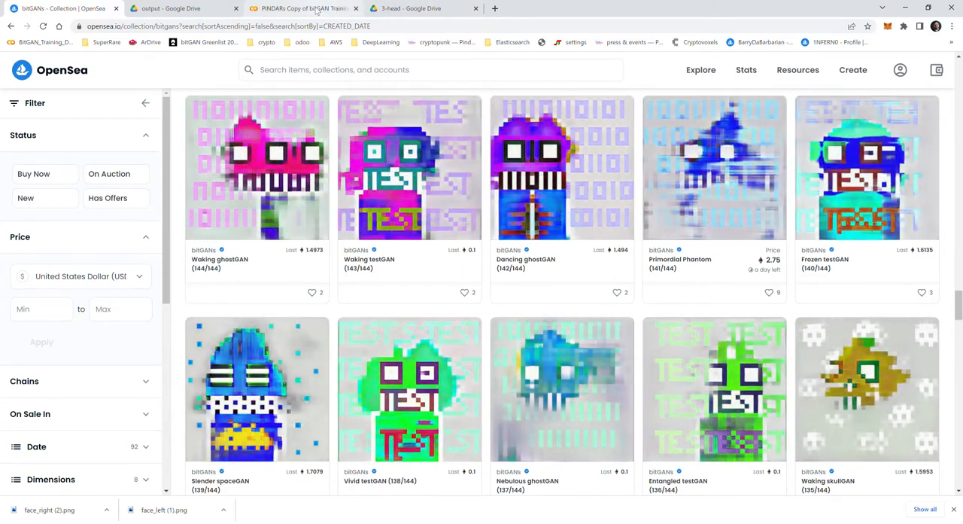
# Step: Review the bitGAN Training Data Generator notebook down to its Mount Drive cell and back
pyautogui.click(301, 9)
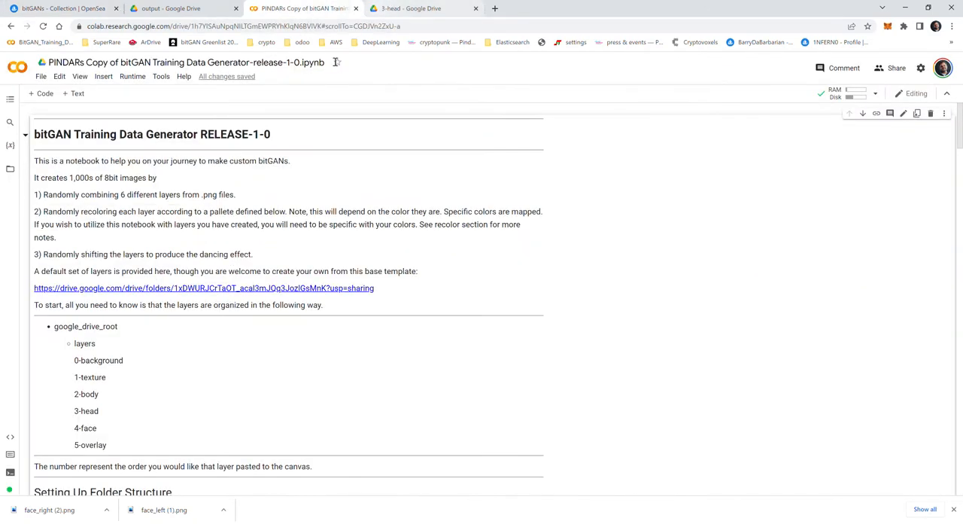
pyautogui.click(421, 10)
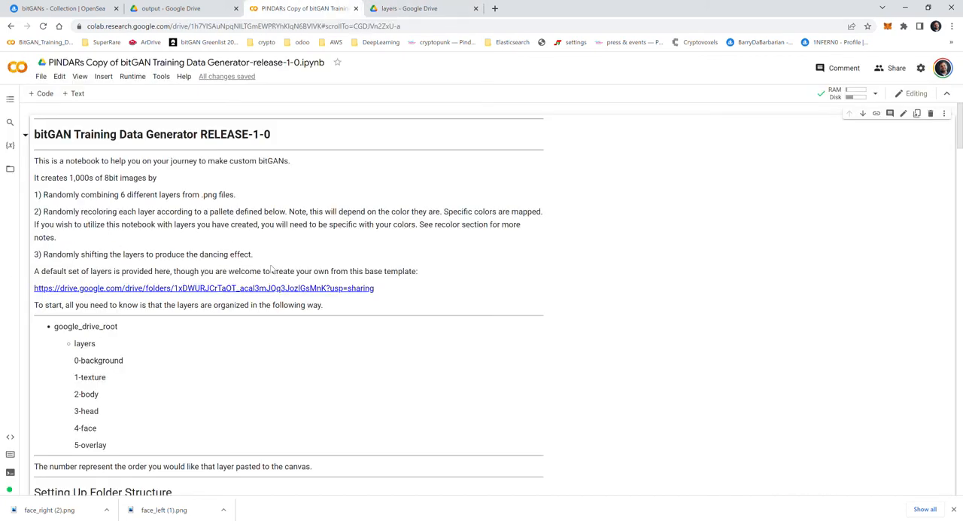
pyautogui.scroll(-3)
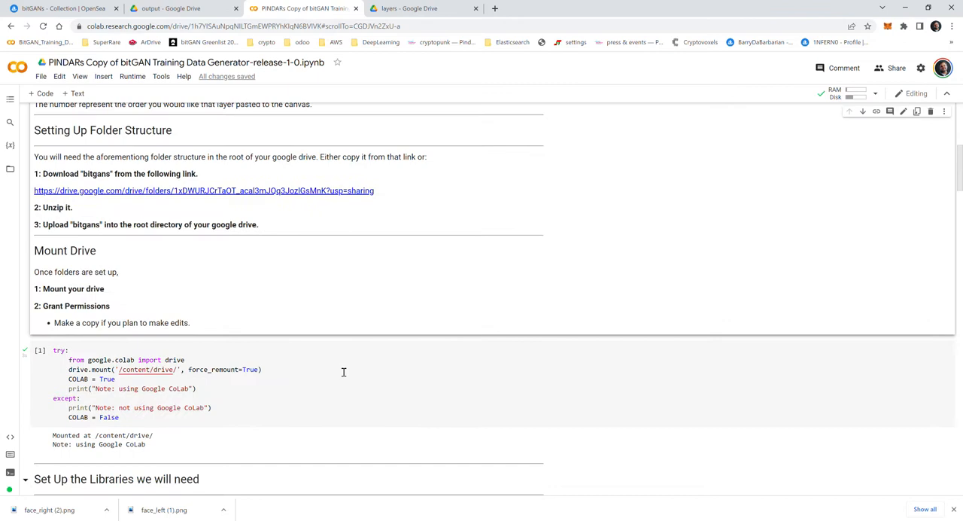
pyautogui.scroll(3)
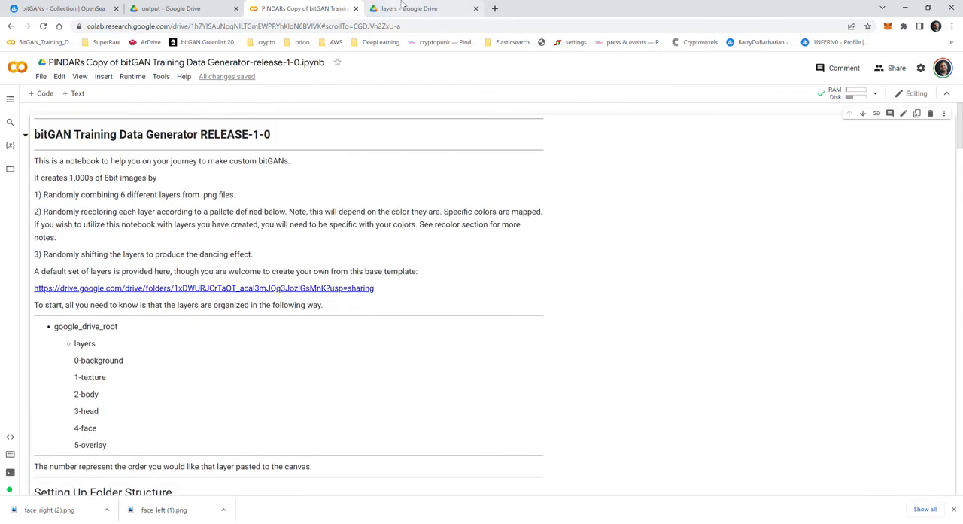
# Step: Inspect the 3-head layer folder inside bitgans/layers and return to layers
pyautogui.click(419, 9)
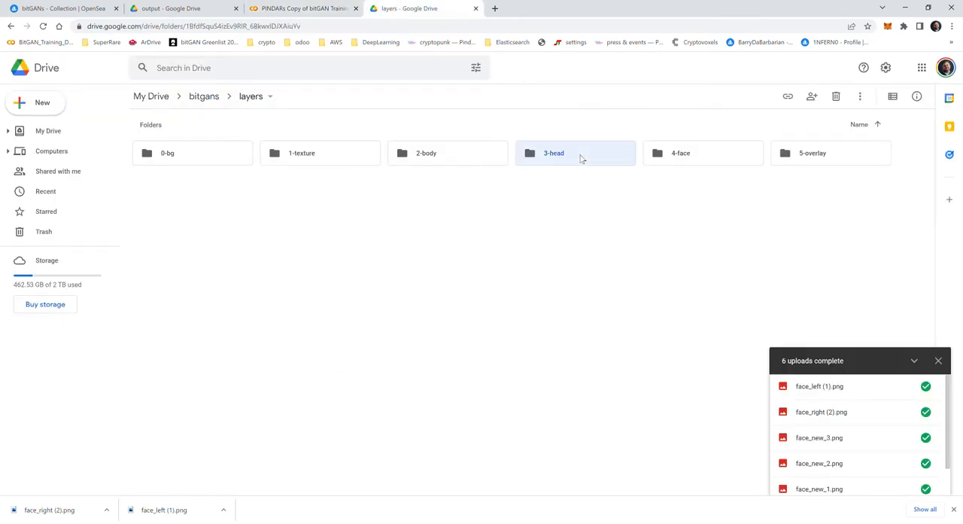
pyautogui.doubleClick(554, 154)
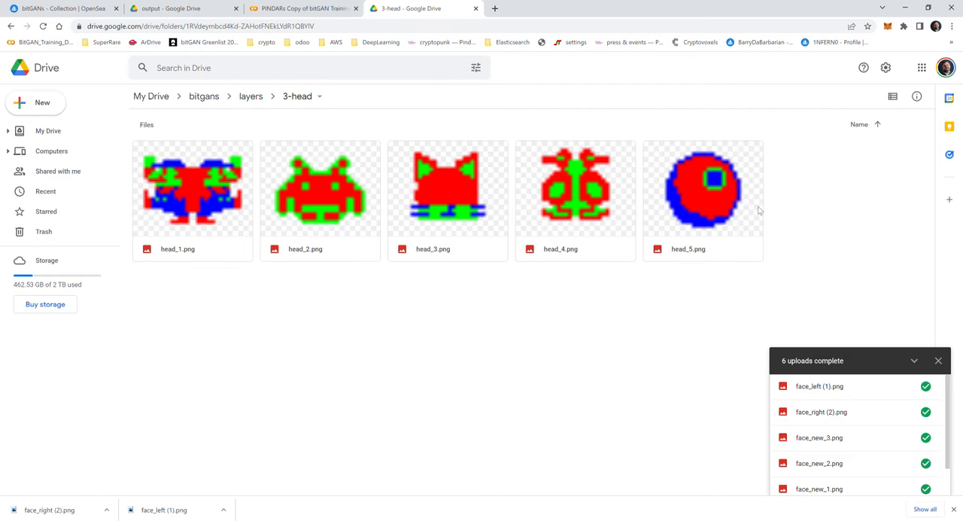
pyautogui.moveTo(312, 247)
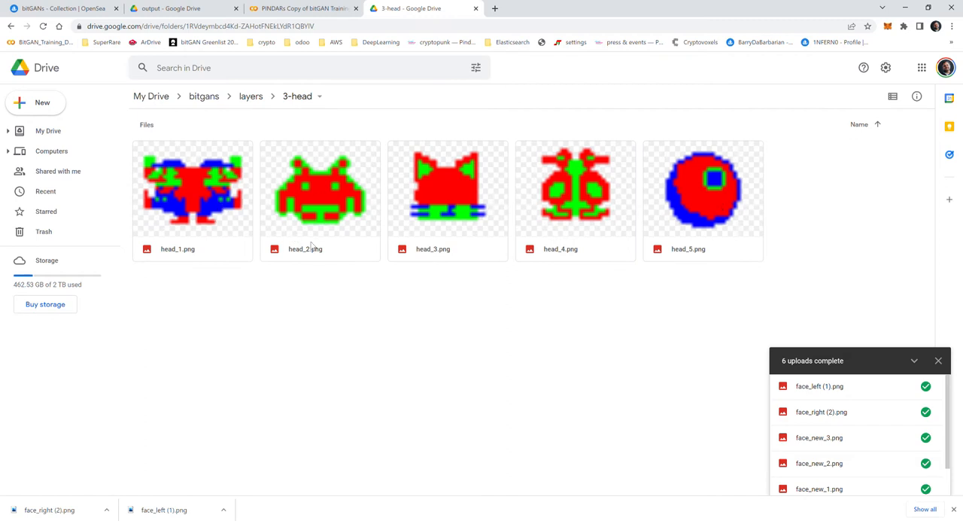
pyautogui.click(250, 96)
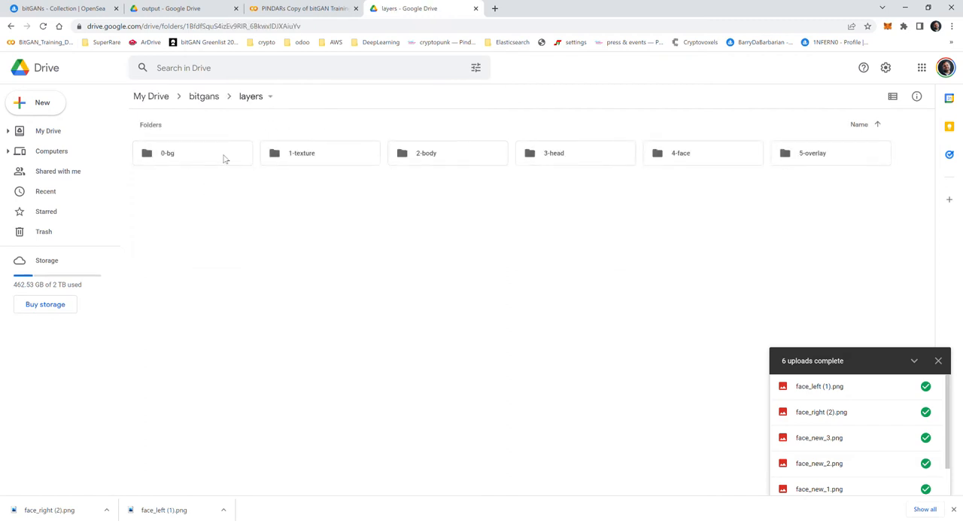
pyautogui.moveTo(462, 153)
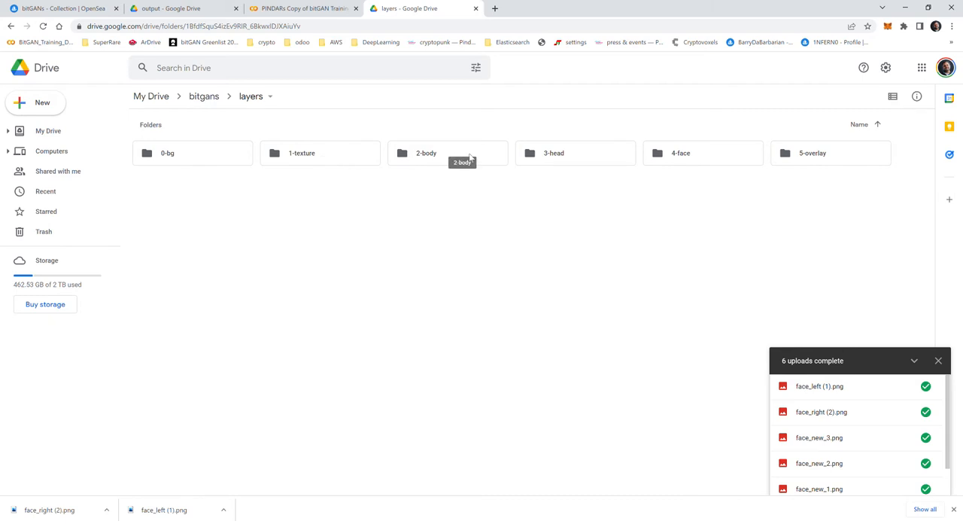
pyautogui.moveTo(739, 157)
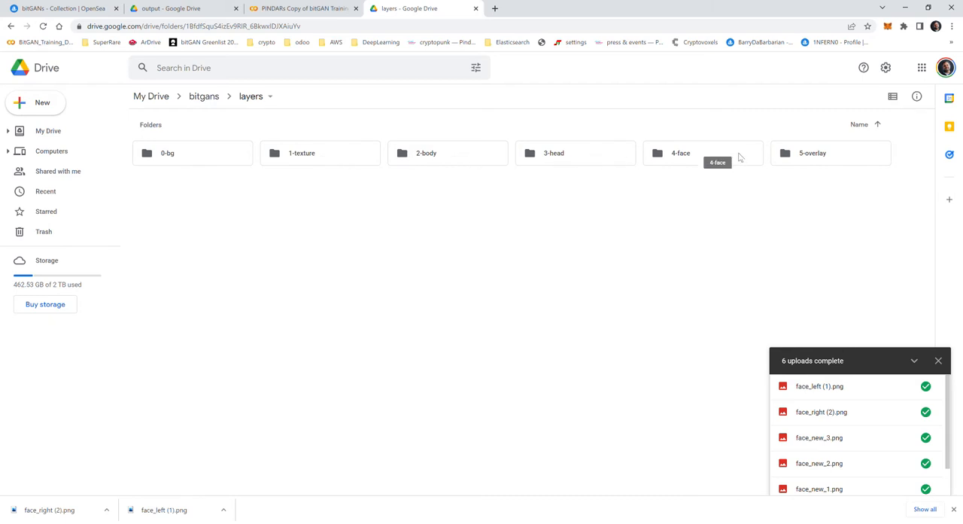
pyautogui.moveTo(584, 163)
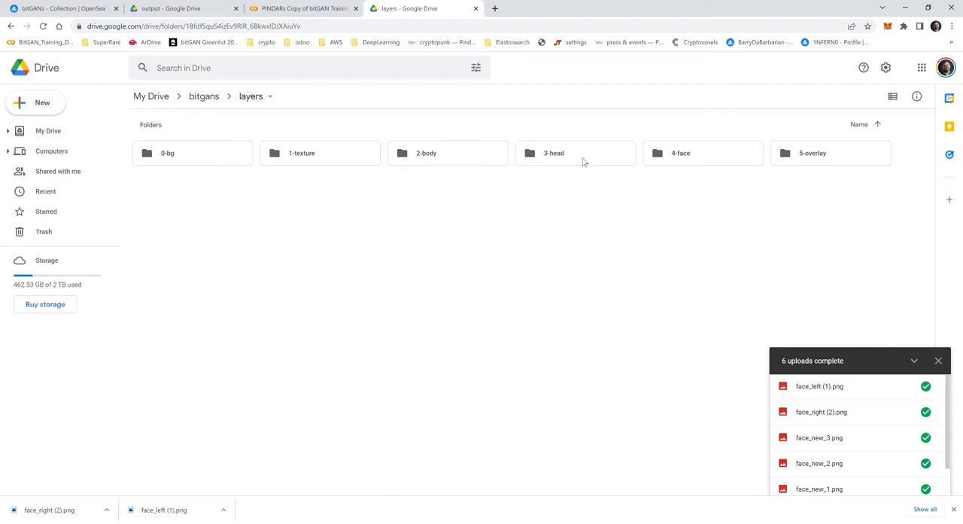
pyautogui.doubleClick(554, 154)
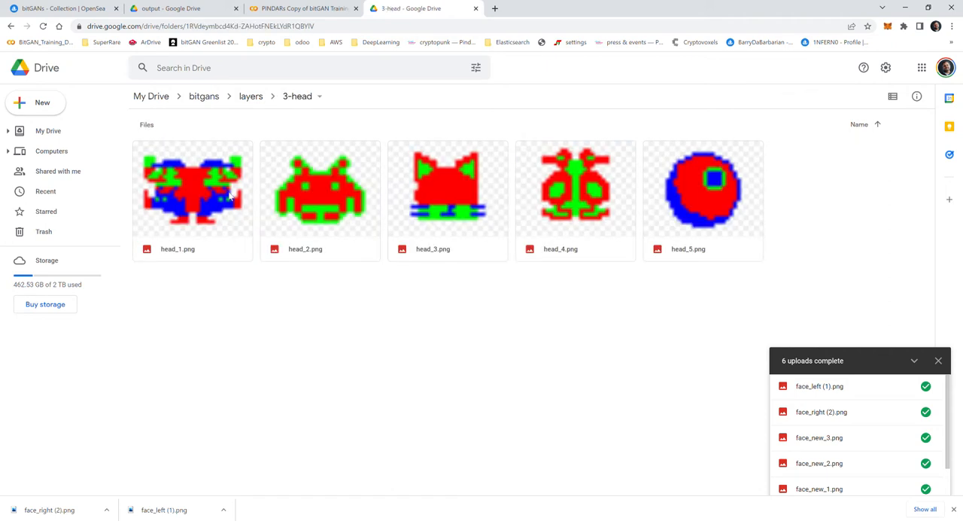
pyautogui.moveTo(370, 196)
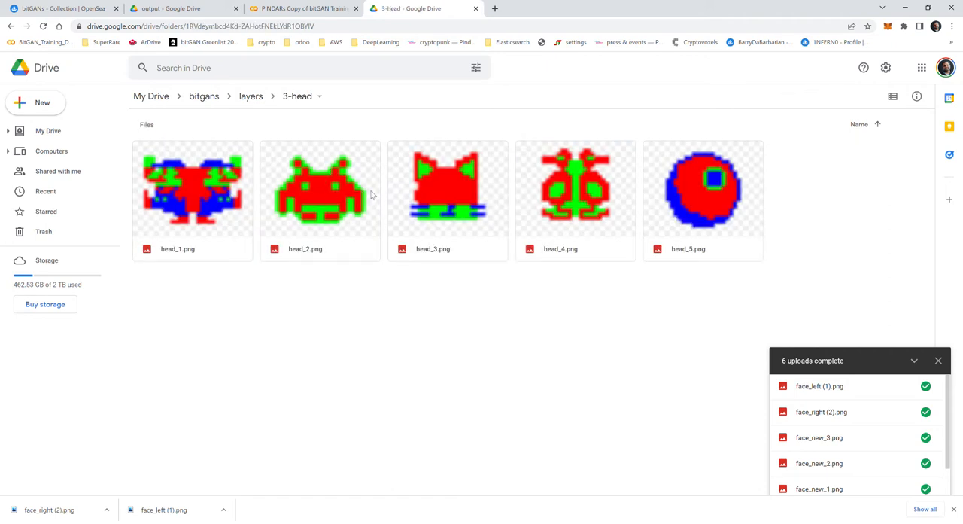
pyautogui.moveTo(424, 174)
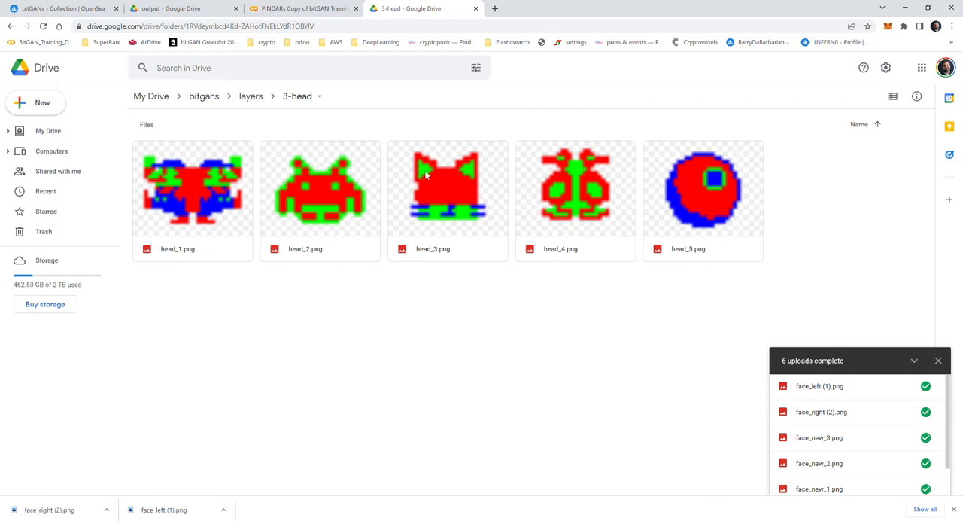
pyautogui.moveTo(484, 217)
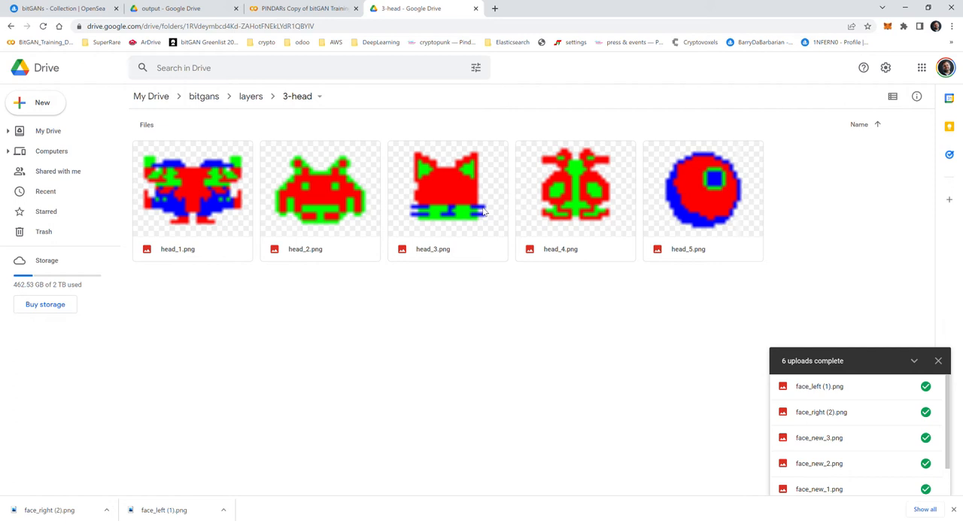
pyautogui.click(249, 97)
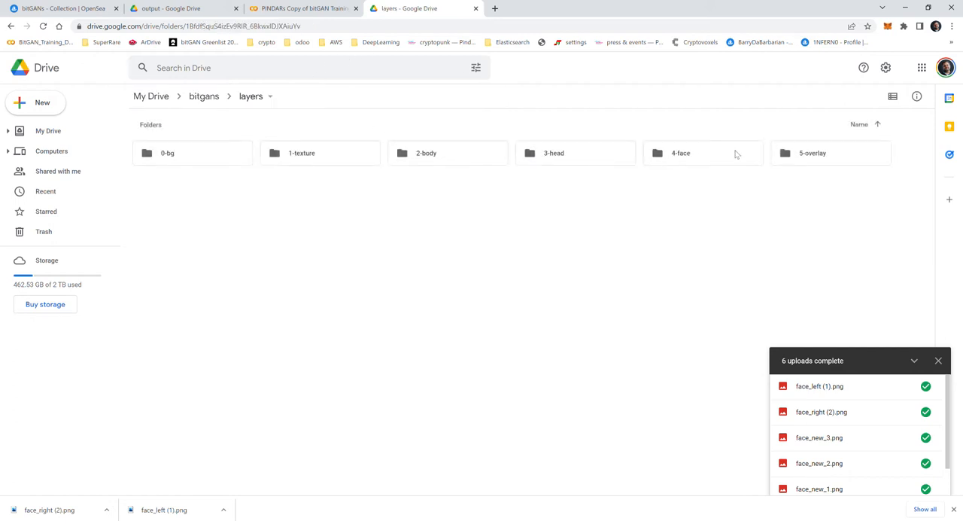
# Step: Inspect the 4-face layer folder holding face_left and face_right PNGs, returning to layers
pyautogui.doubleClick(680, 153)
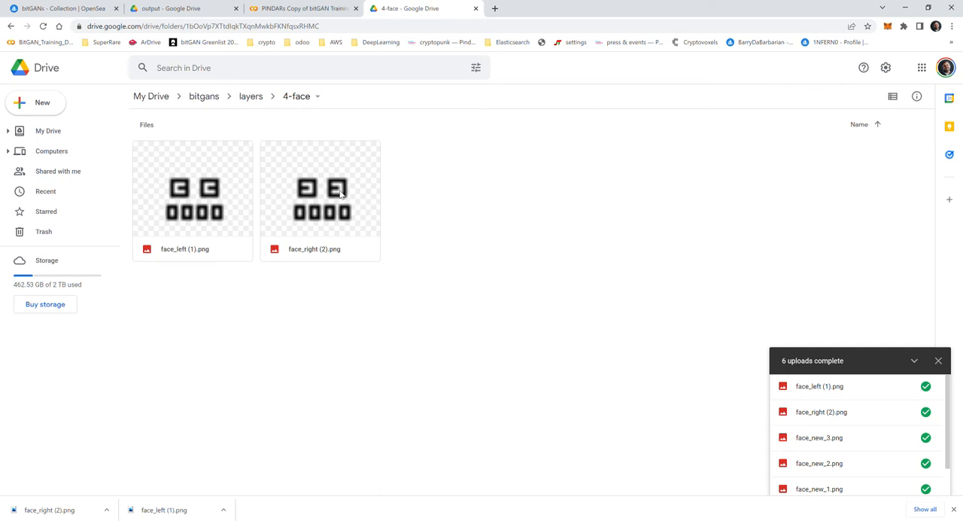
pyautogui.moveTo(345, 183)
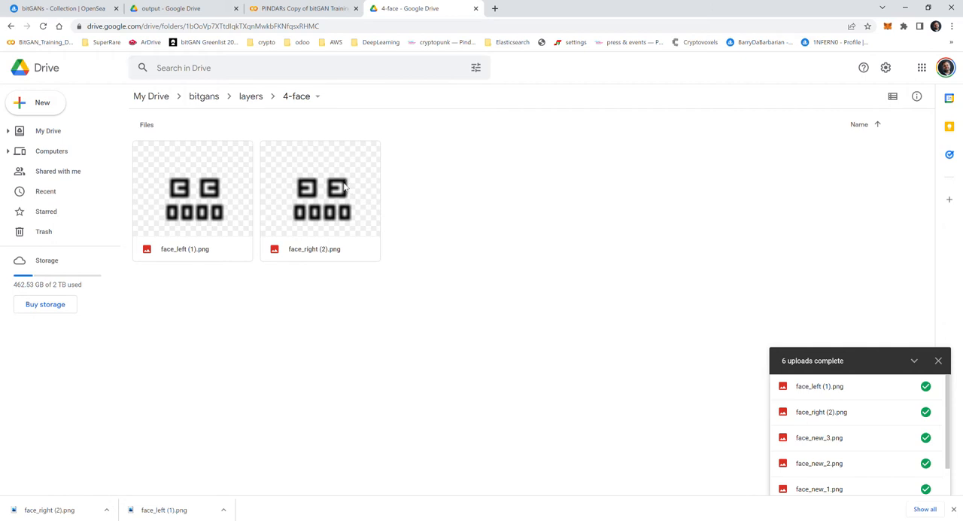
pyautogui.moveTo(252, 122)
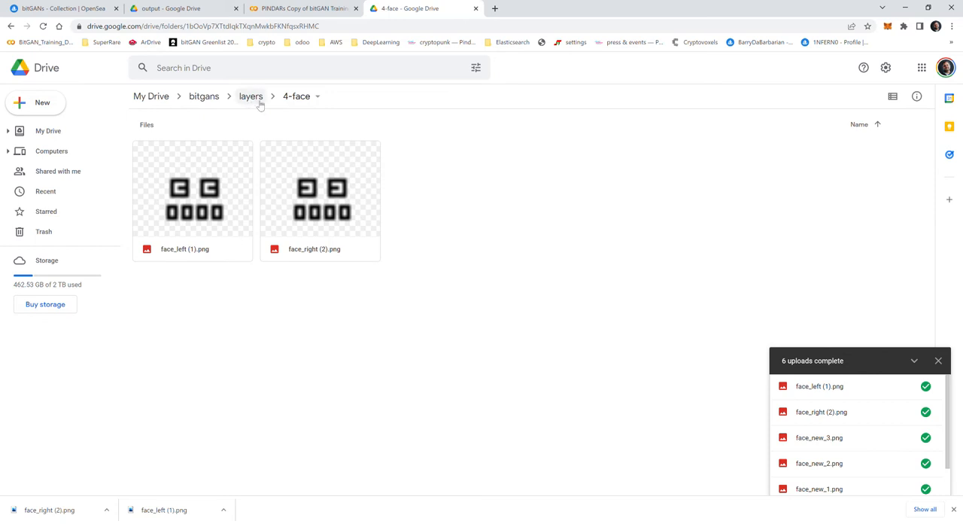
pyautogui.click(250, 96)
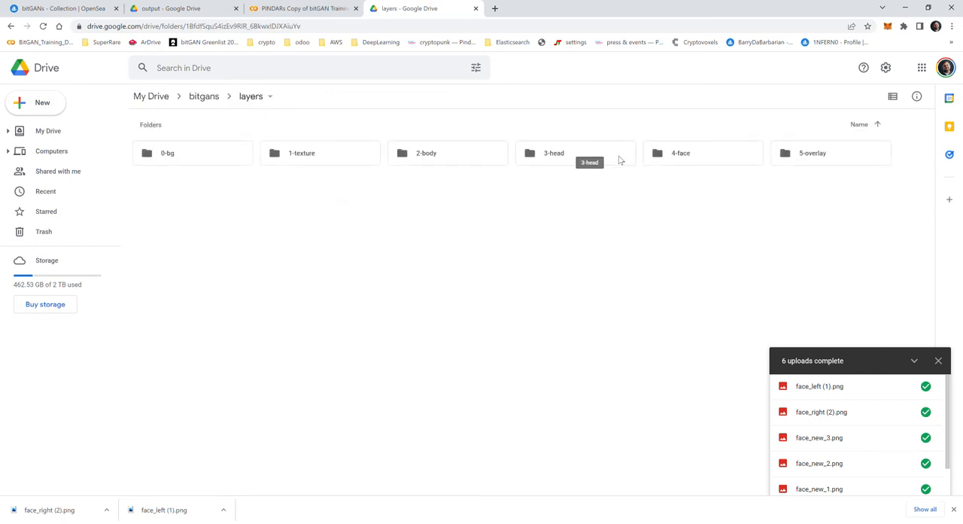
pyautogui.doubleClick(554, 154)
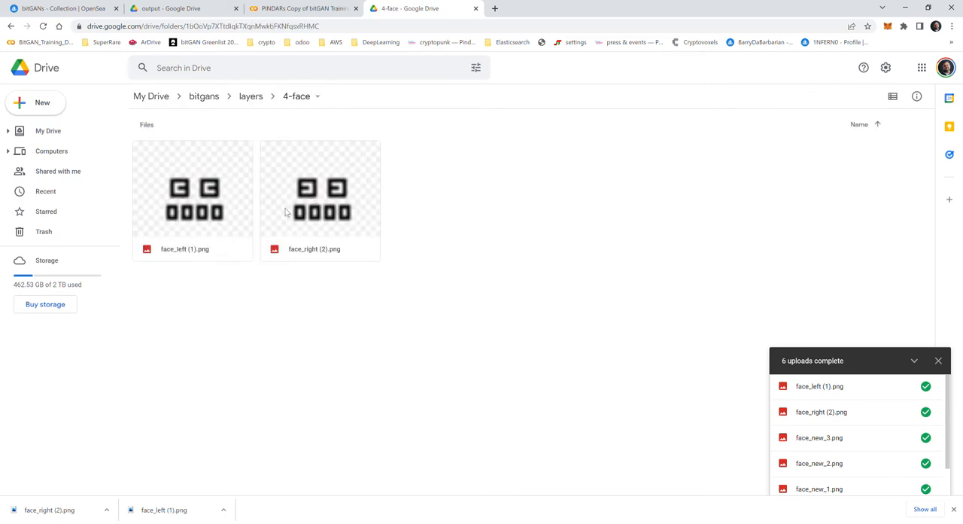
pyautogui.click(250, 96)
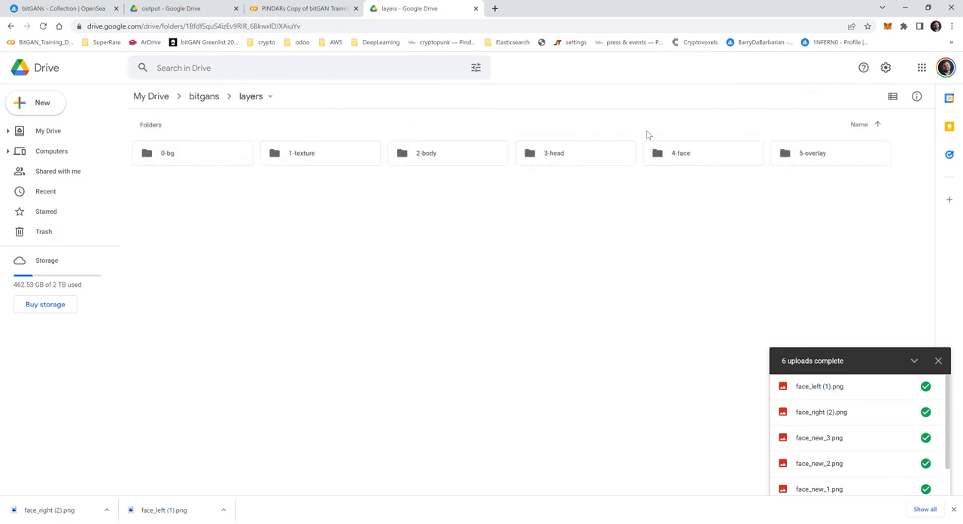
# Step: Add head_6.png to the 3-head layer folder beside head_1 through head_5
pyautogui.doubleClick(575, 154)
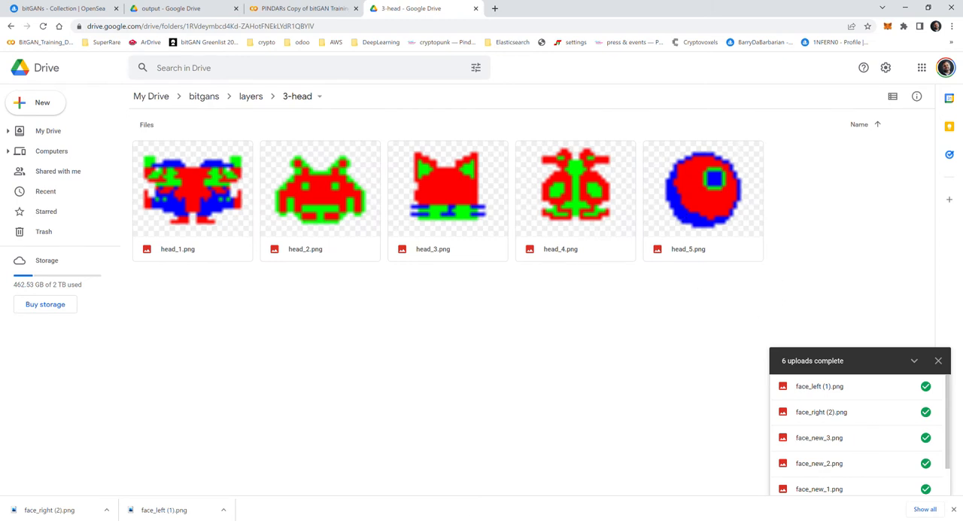
pyautogui.moveTo(376, 506)
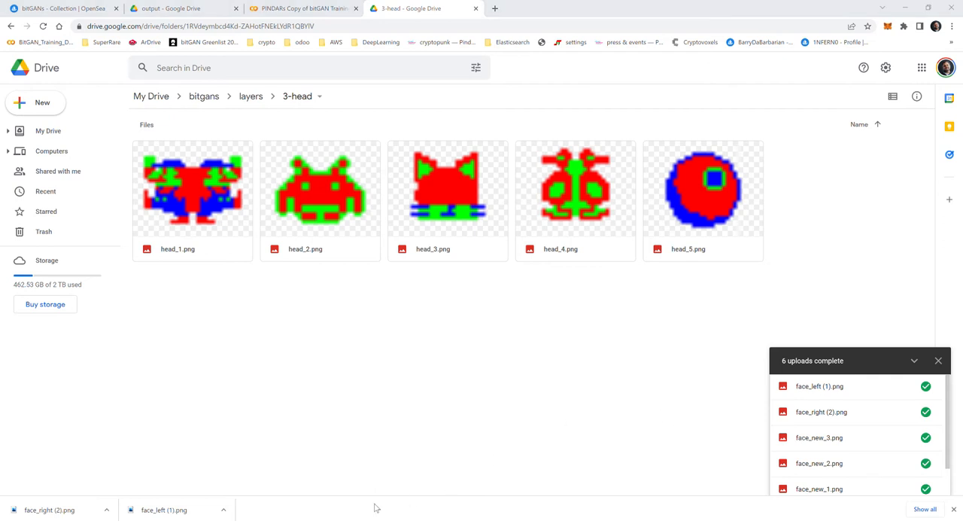
pyautogui.moveTo(869, 280)
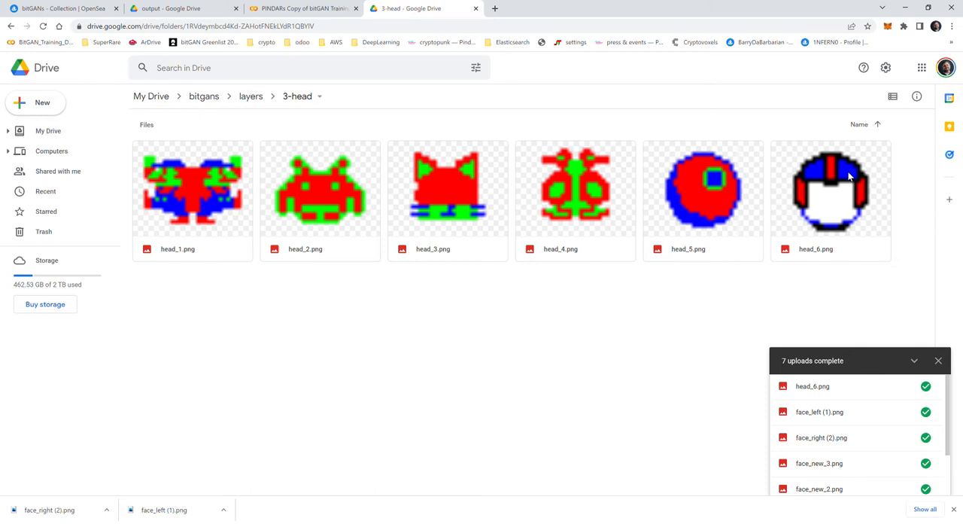
pyautogui.moveTo(850, 205)
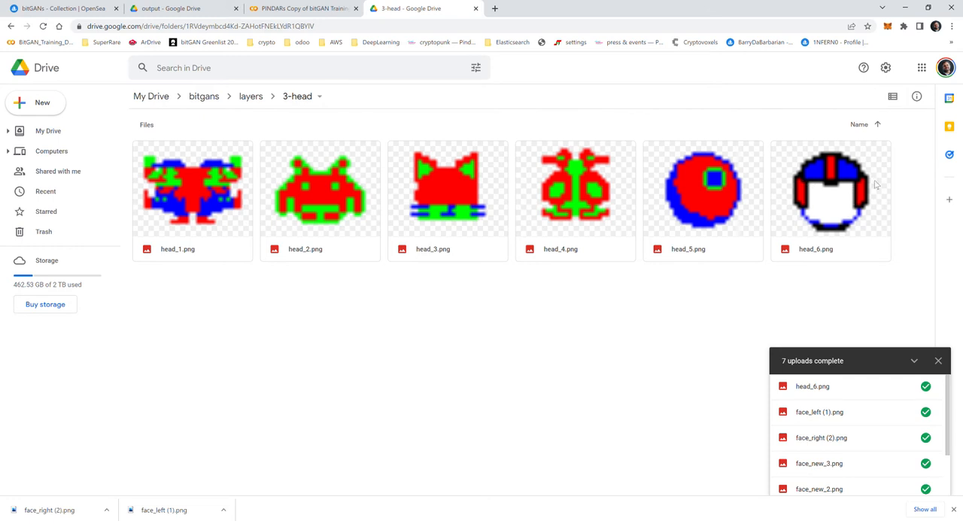
pyautogui.moveTo(801, 168)
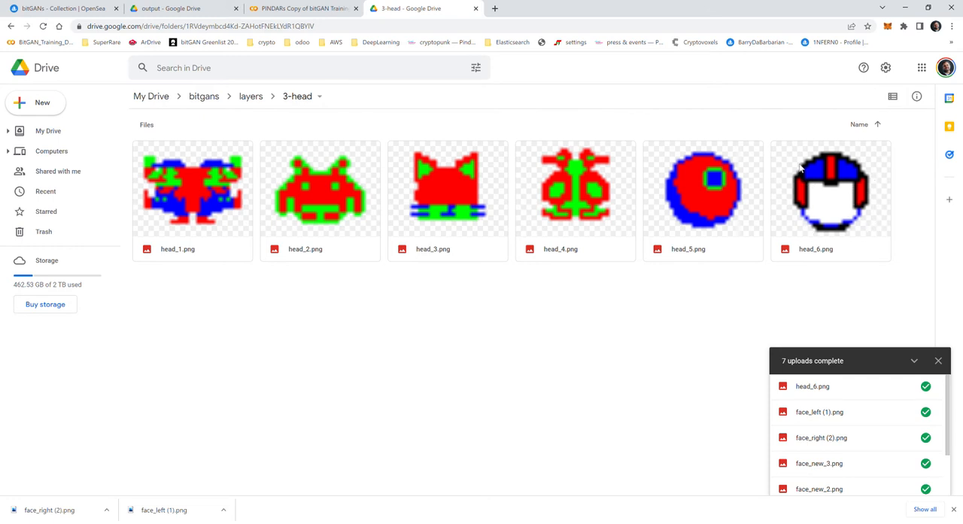
pyautogui.moveTo(835, 178)
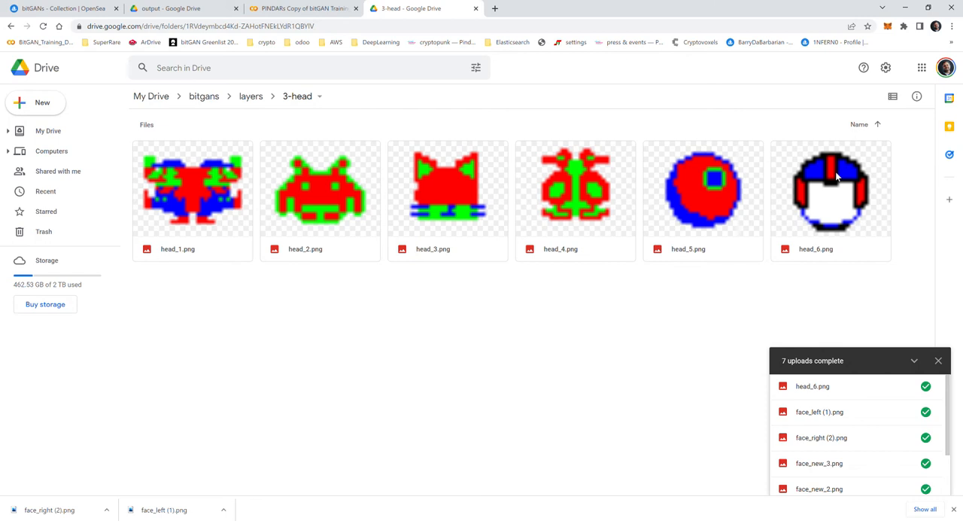
pyautogui.moveTo(541, 188)
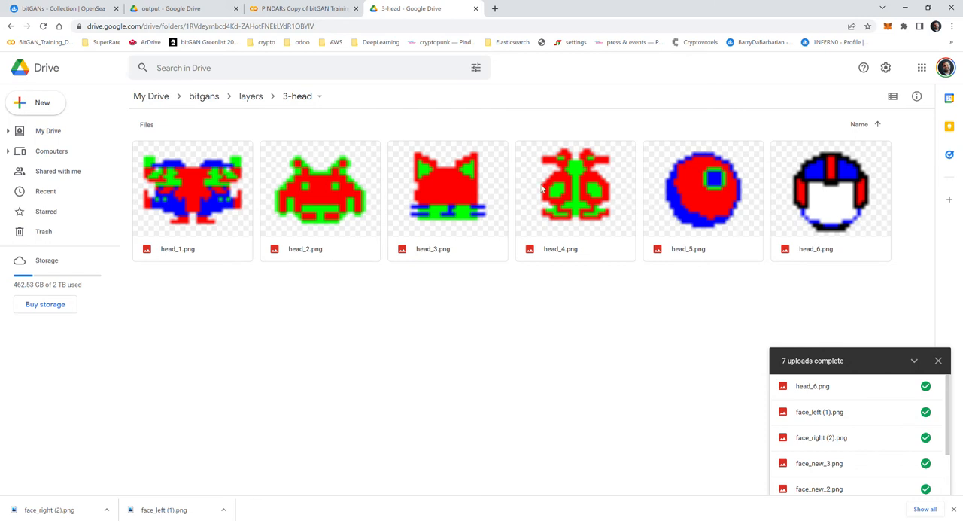
pyautogui.moveTo(834, 174)
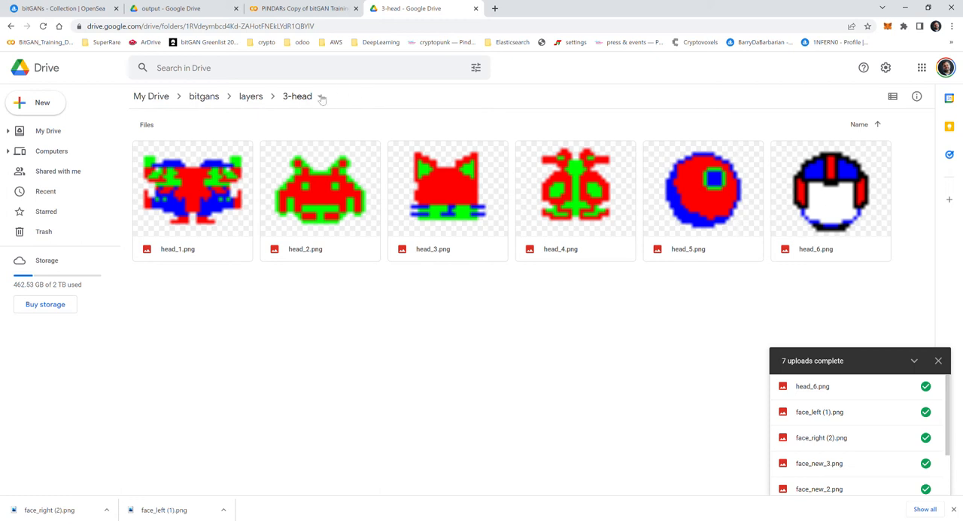
pyautogui.moveTo(250, 97)
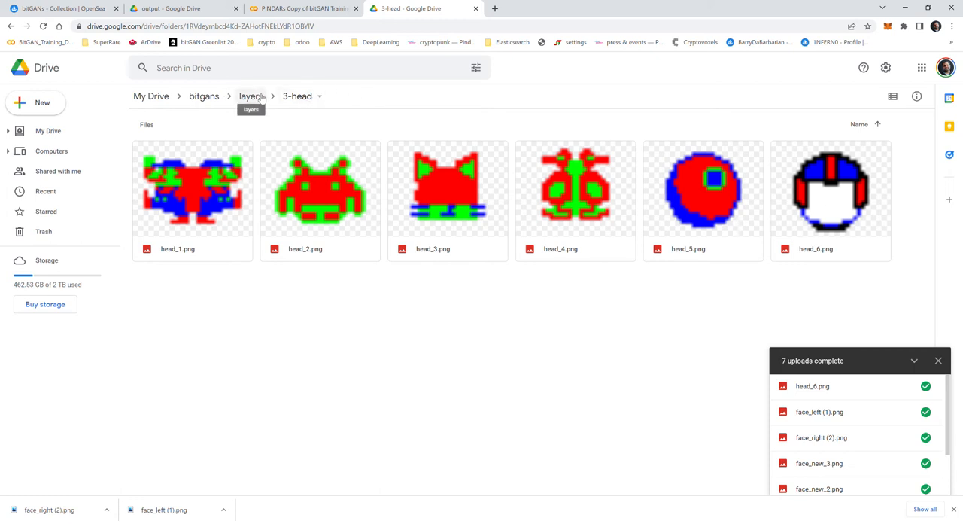
# Step: Trash the two old face images face_left and face_right from the 4-face folder
pyautogui.click(250, 96)
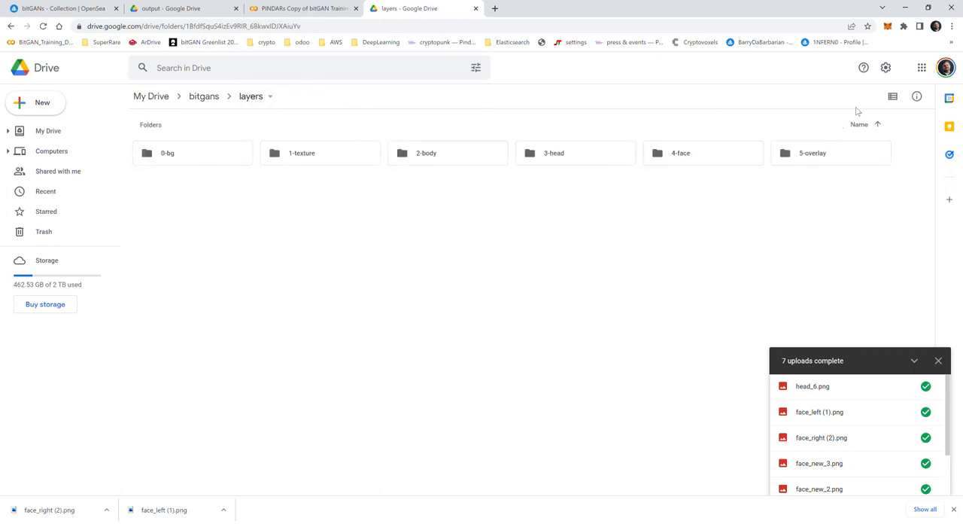
pyautogui.doubleClick(681, 154)
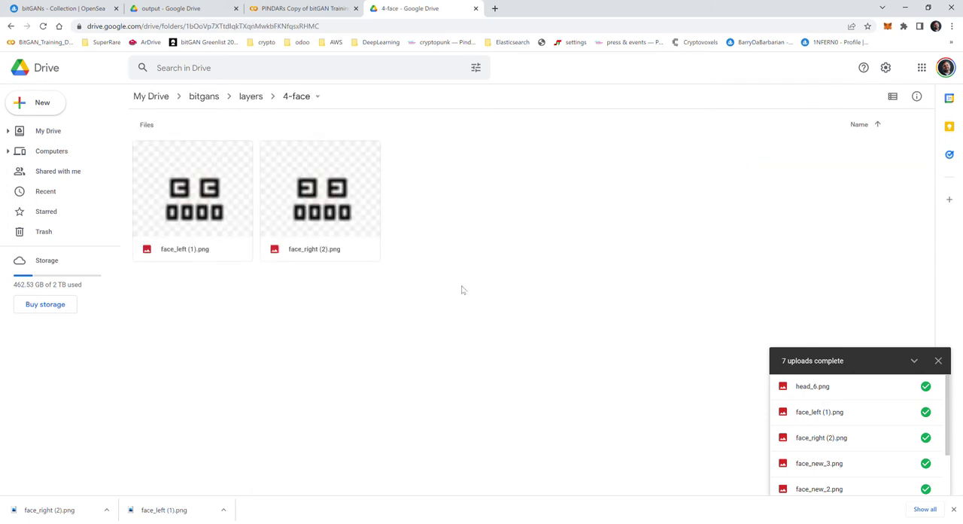
pyautogui.click(193, 198)
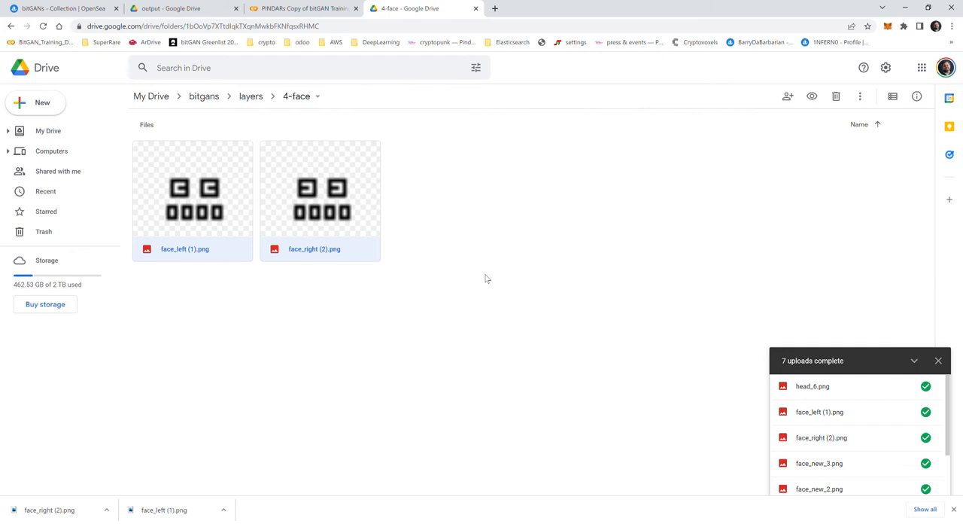
pyautogui.click(835, 96)
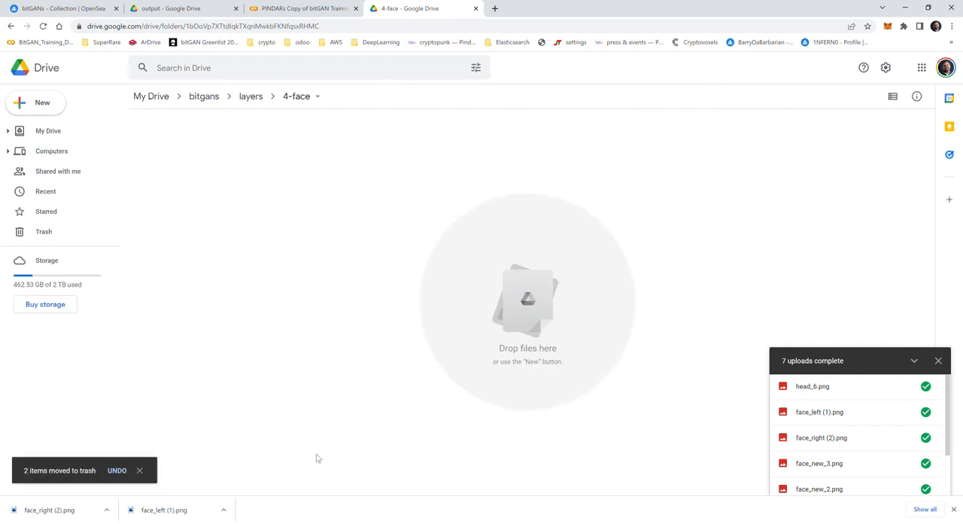
pyautogui.moveTo(397, 487)
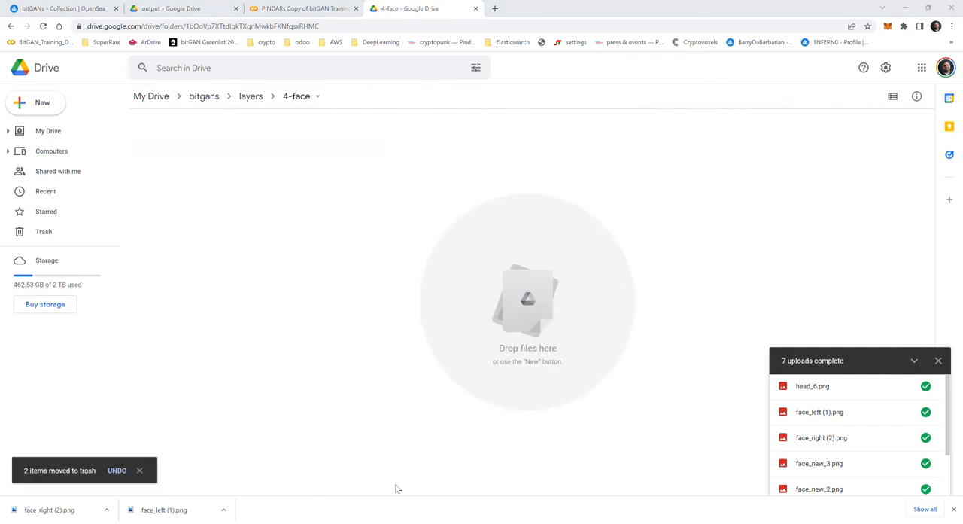
pyautogui.moveTo(722, 259)
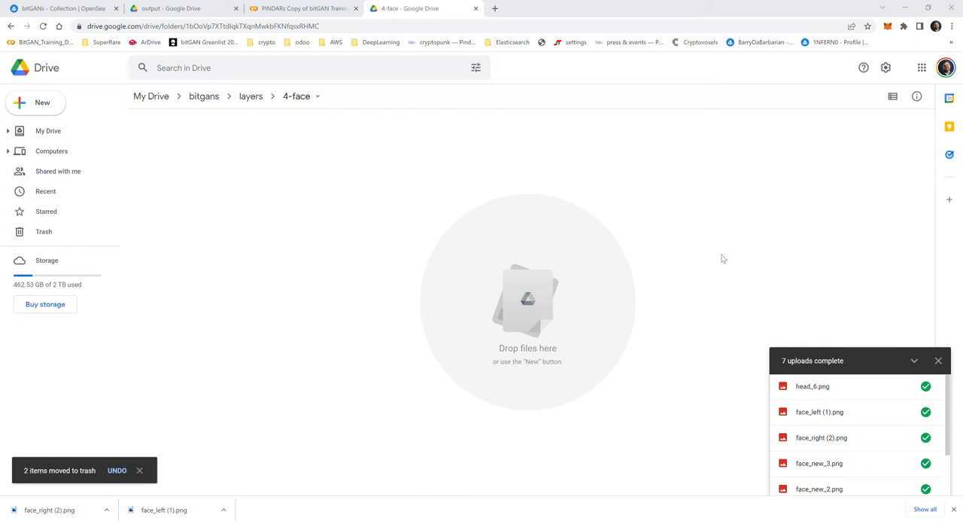
pyautogui.moveTo(858, 259)
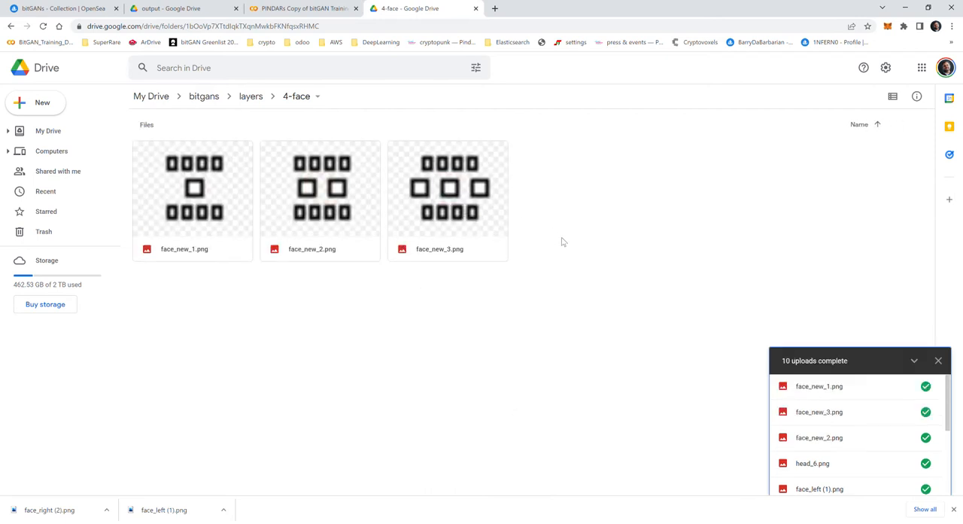
pyautogui.moveTo(213, 188)
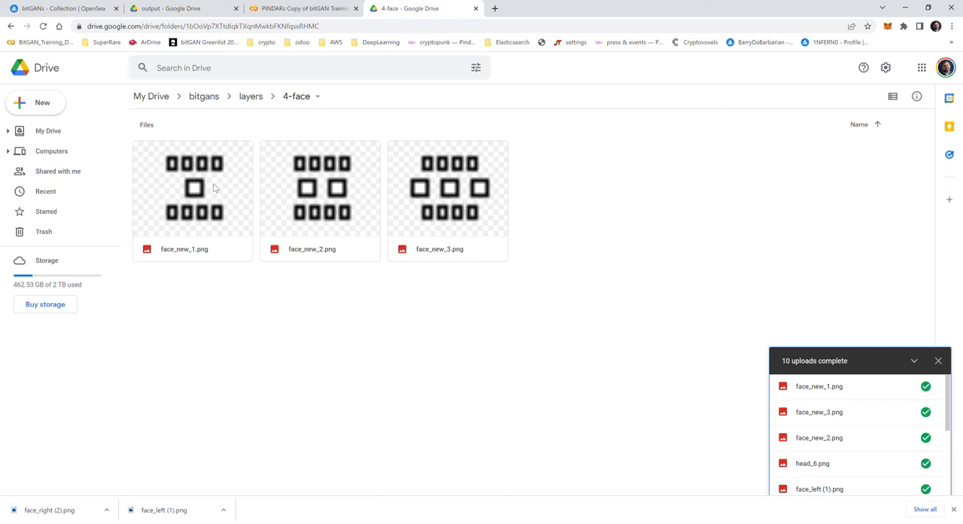
pyautogui.moveTo(194, 193)
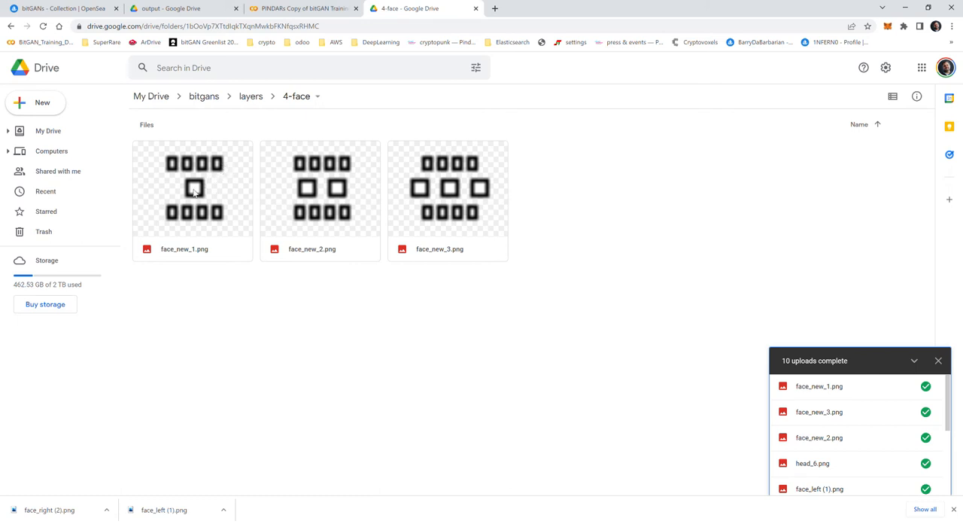
pyautogui.moveTo(258, 210)
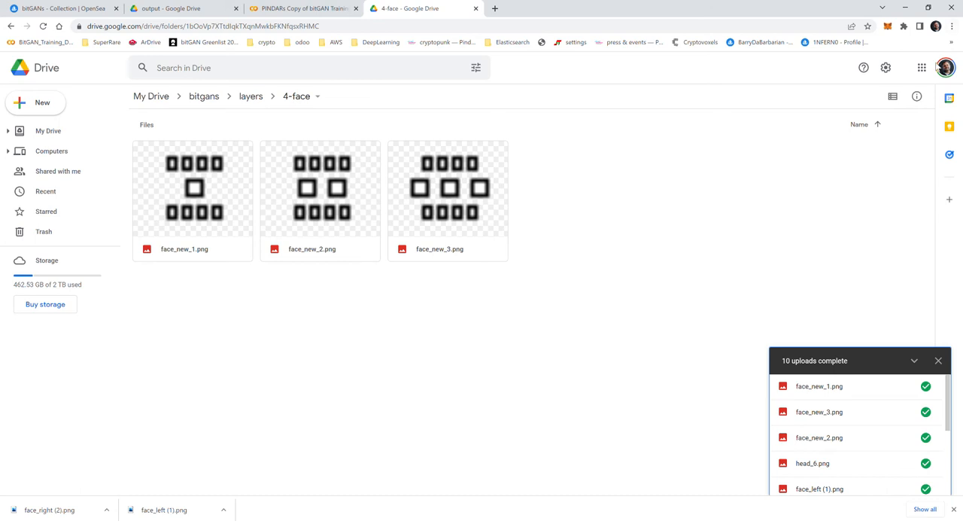
pyautogui.moveTo(871, 98)
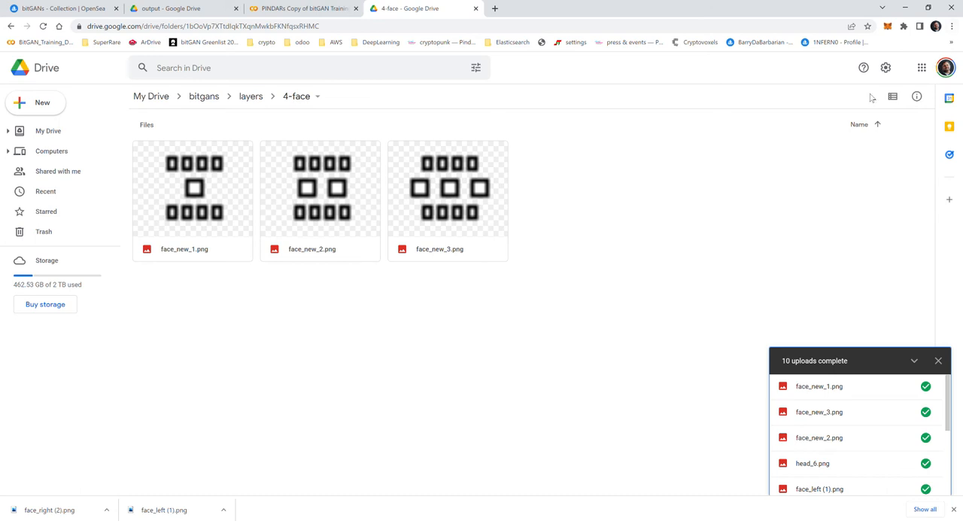
pyautogui.moveTo(320, 193)
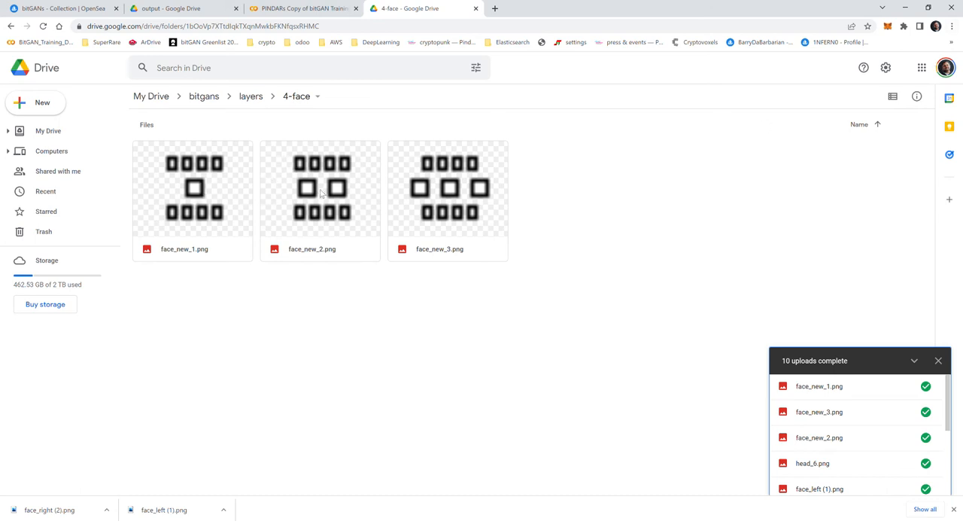
pyautogui.moveTo(337, 193)
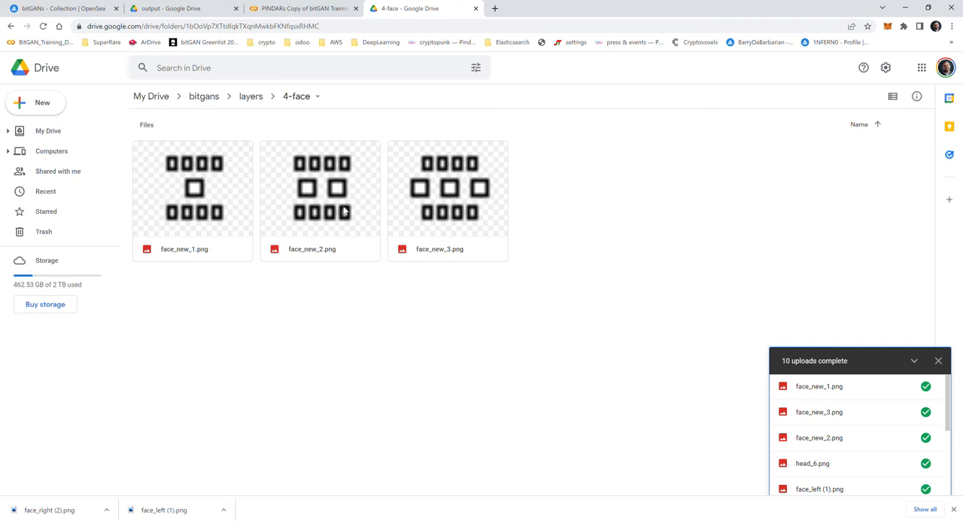
pyautogui.moveTo(271, 90)
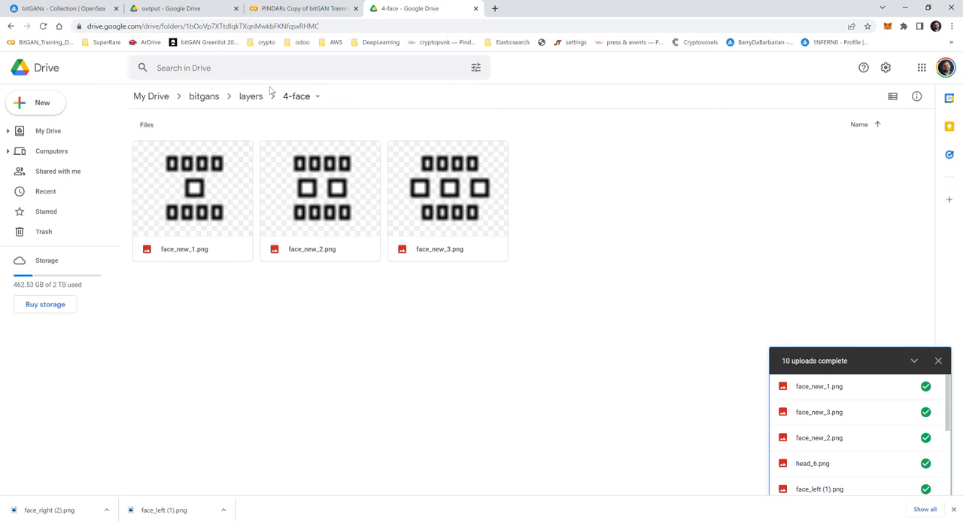
# Step: Confirm 4-face now holds face_new_1 through face_new_3 and return to layers
pyautogui.click(250, 97)
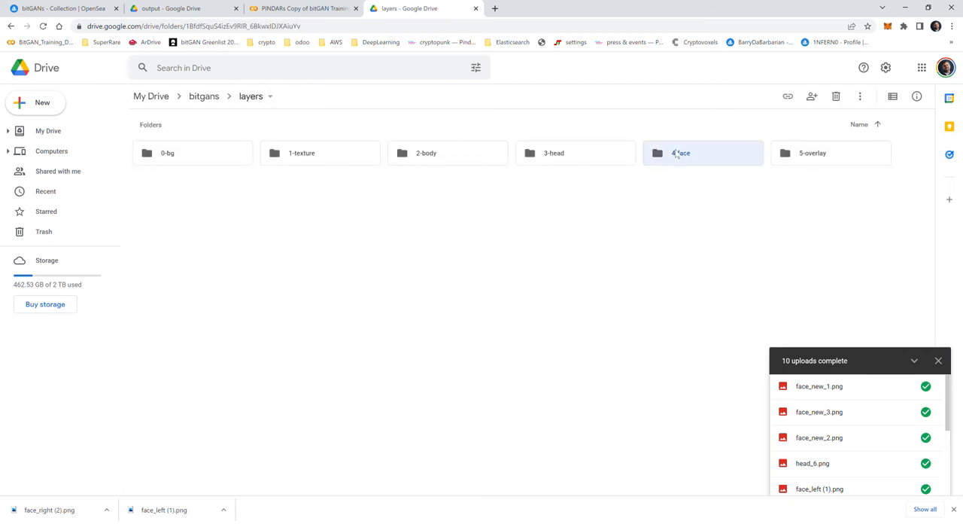
pyautogui.doubleClick(703, 154)
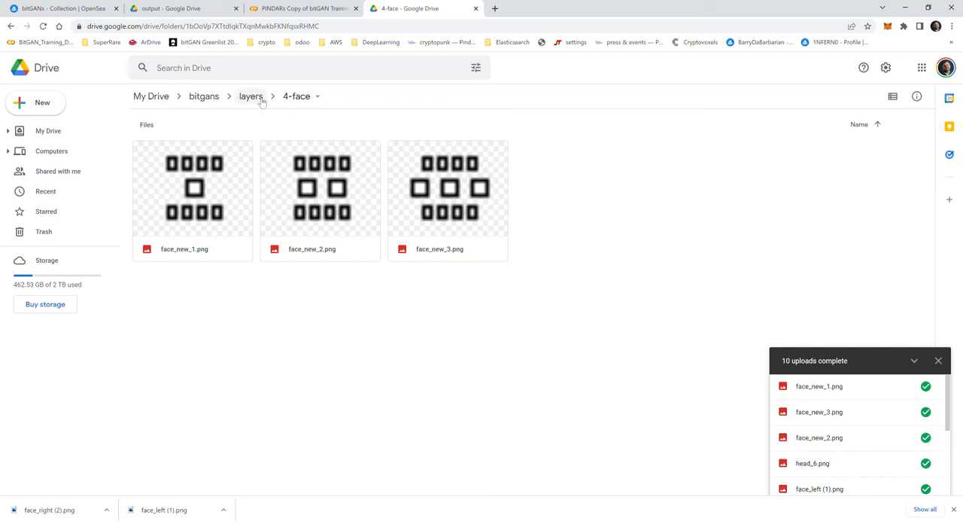
pyautogui.click(250, 97)
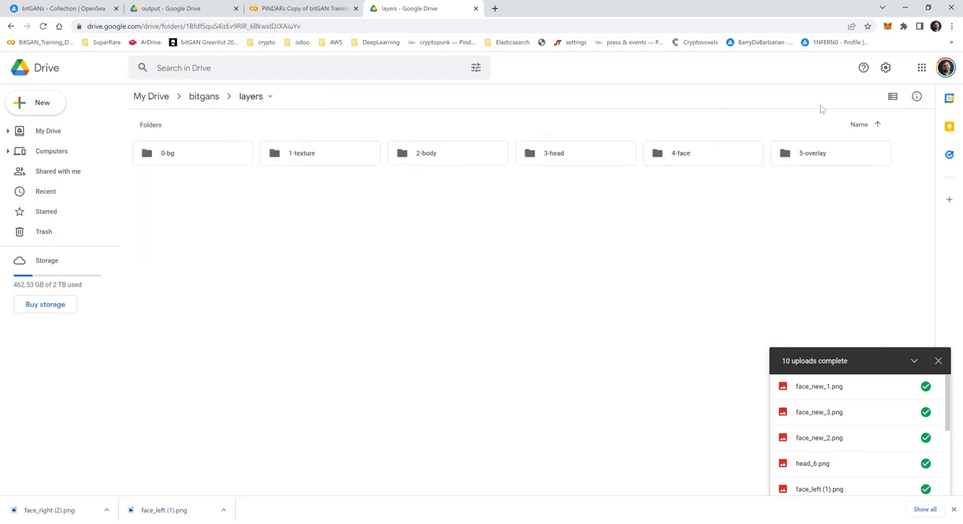
# Step: Rerun the library, palette, recolor, dance and directory cells down to the training-data generation cell
pyautogui.click(302, 9)
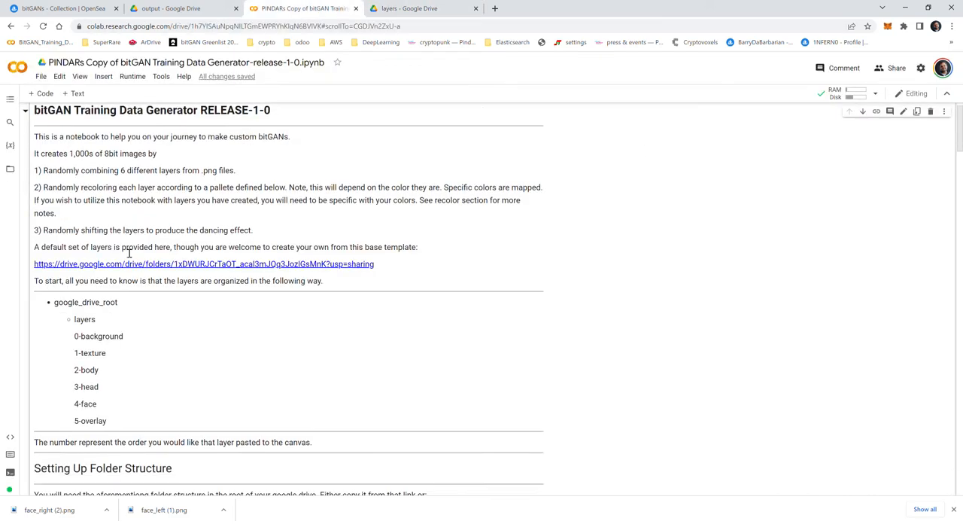
pyautogui.scroll(-3)
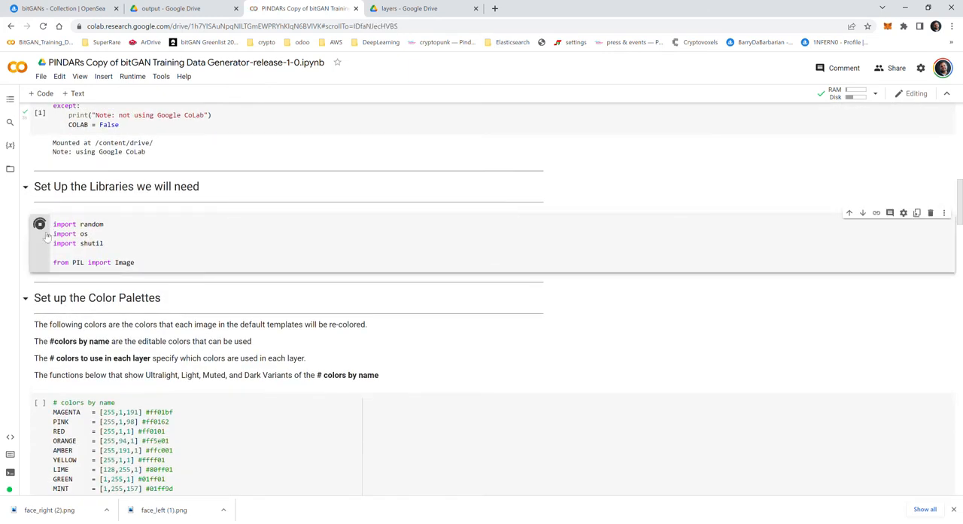
pyautogui.scroll(-3)
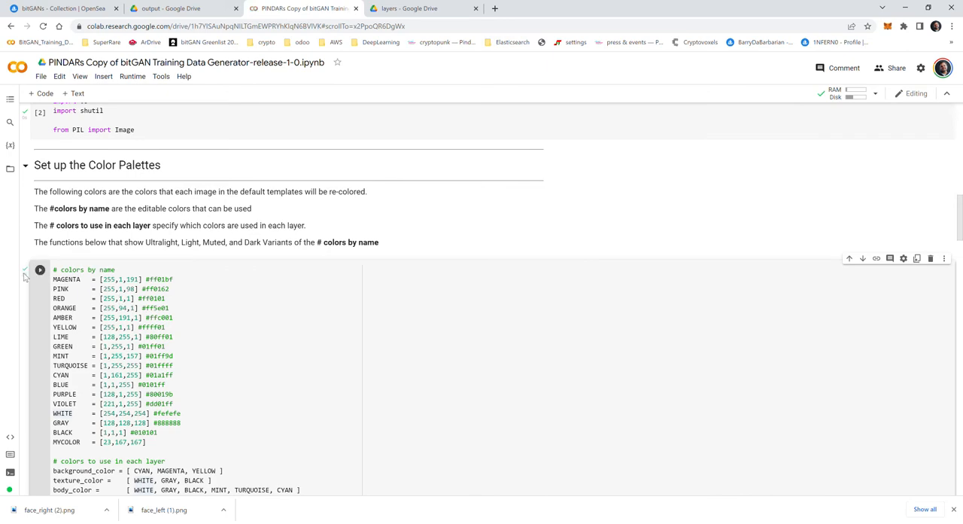
pyautogui.scroll(-3)
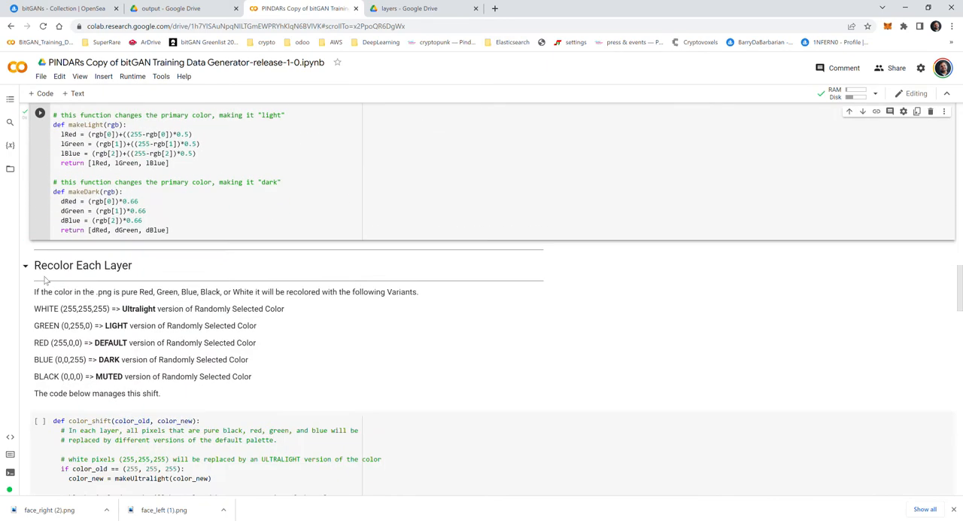
pyautogui.scroll(-3)
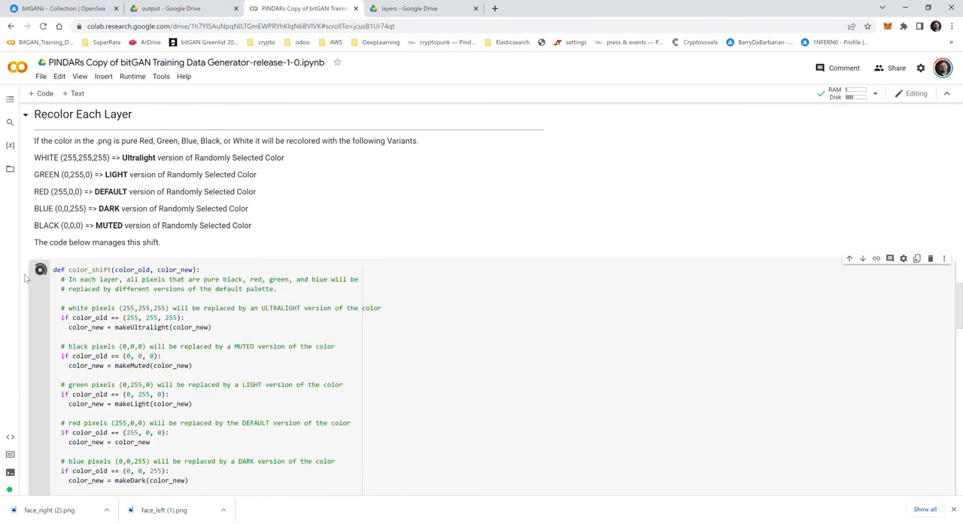
pyautogui.scroll(-3)
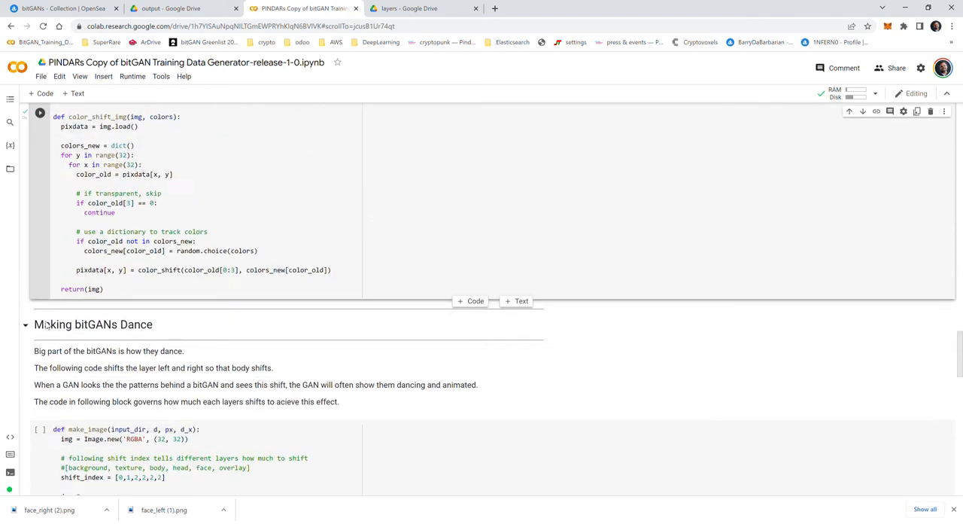
pyautogui.scroll(-3)
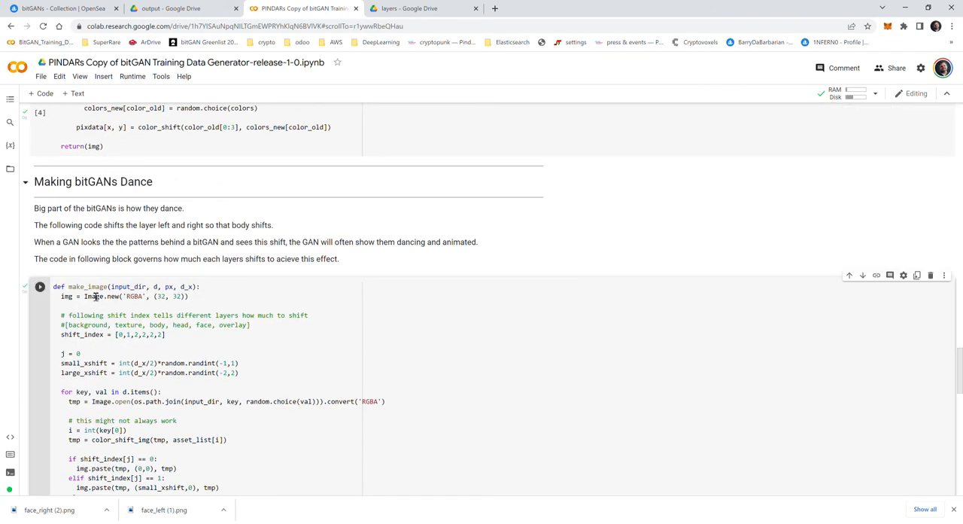
pyautogui.scroll(-3)
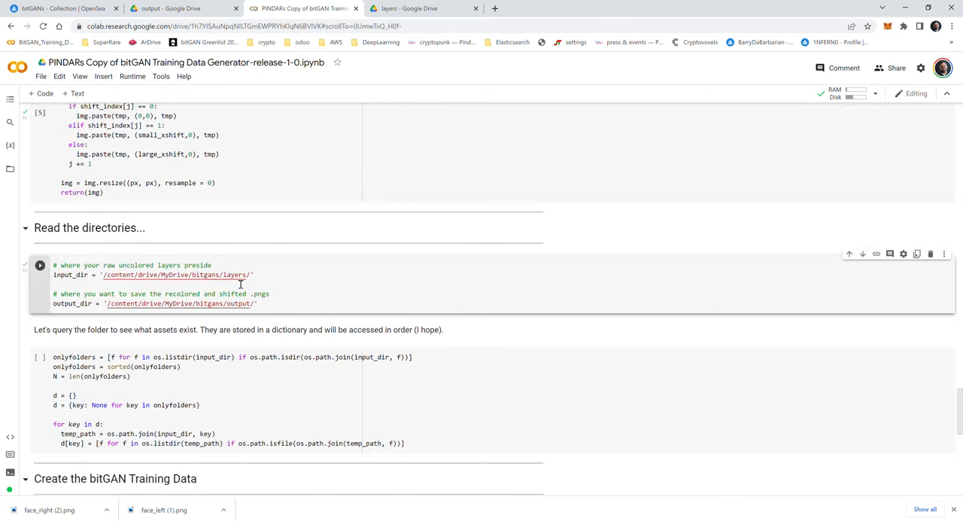
pyautogui.scroll(-3)
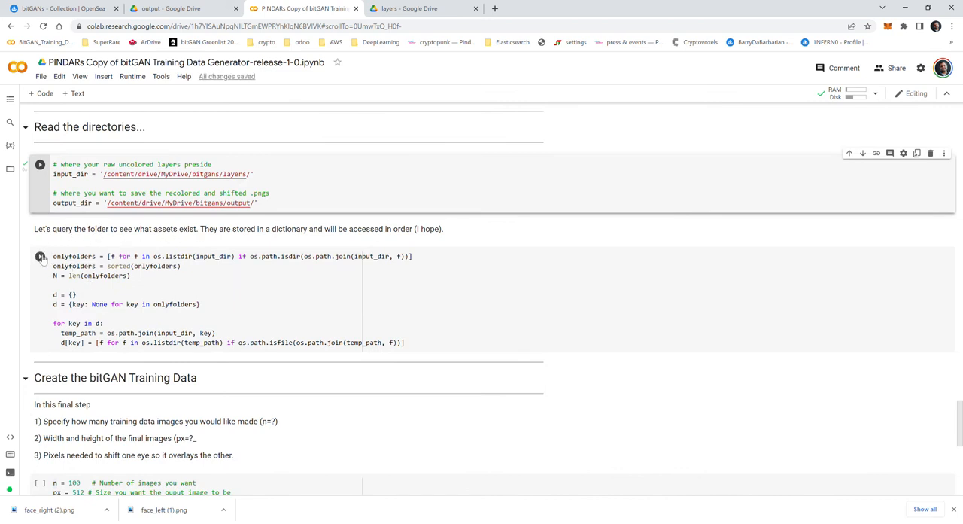
pyautogui.scroll(-3)
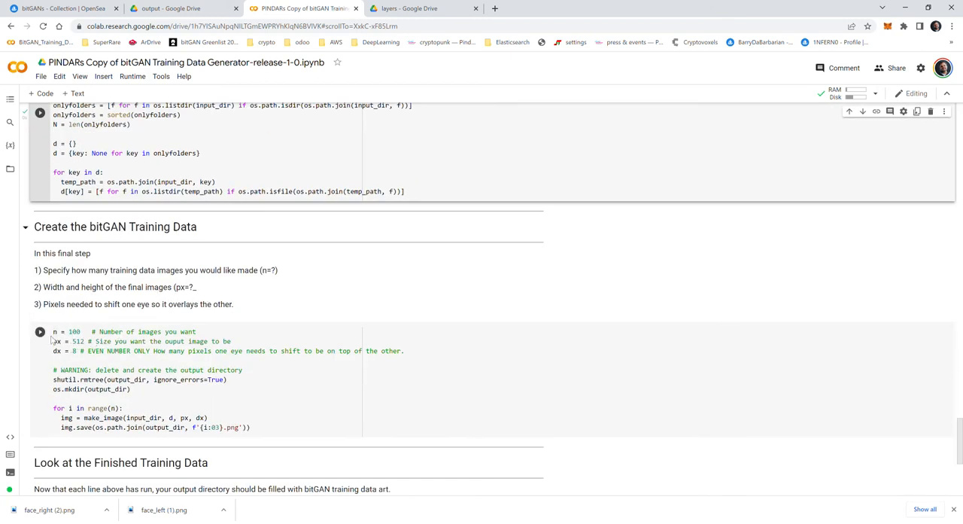
# Step: Check the bitgans folder in Drive for output, then return to the notebook
pyautogui.click(425, 9)
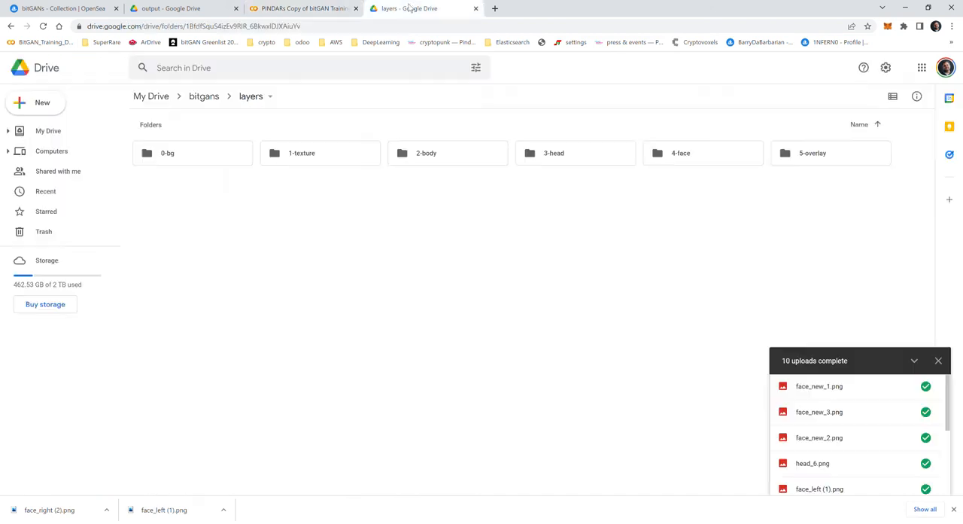
pyautogui.click(203, 96)
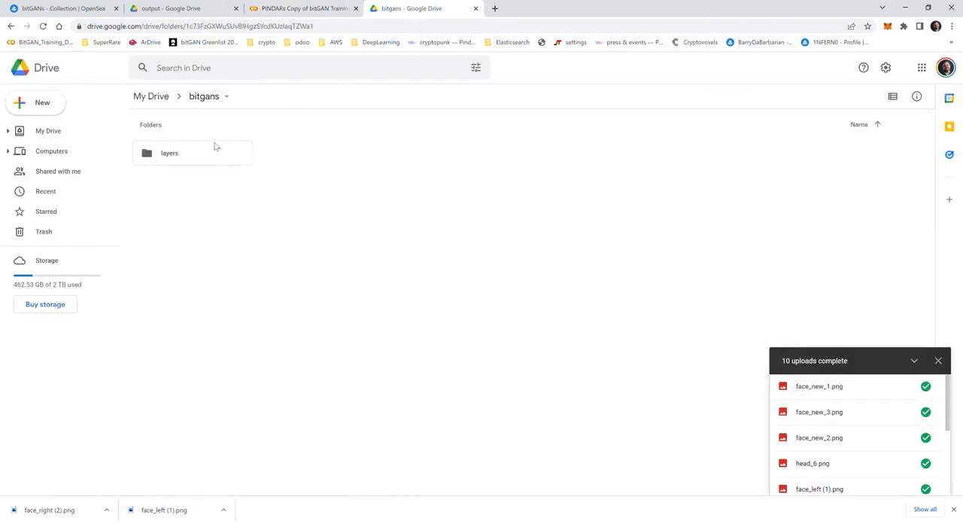
pyautogui.click(301, 9)
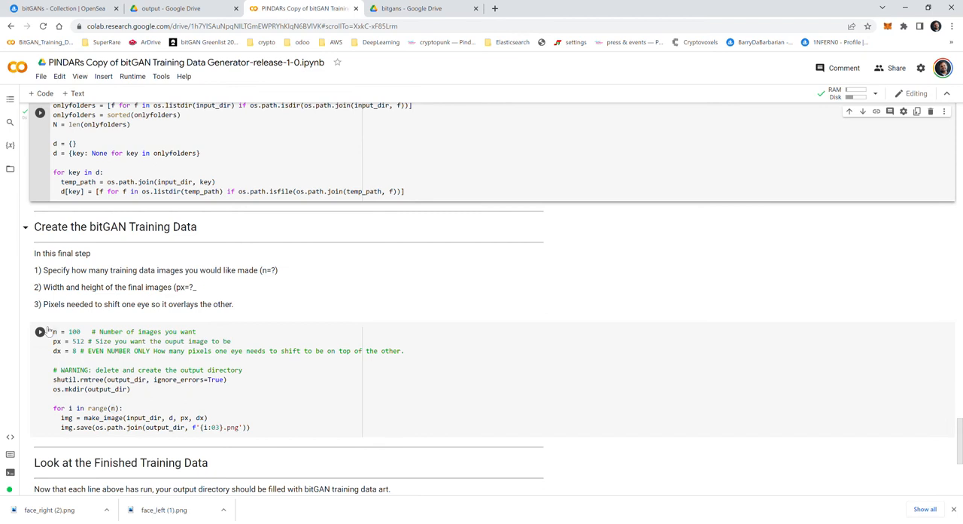
# Step: Wait for the training-data cell to finish and confirm bitgans now has an output folder
pyautogui.click(39, 331)
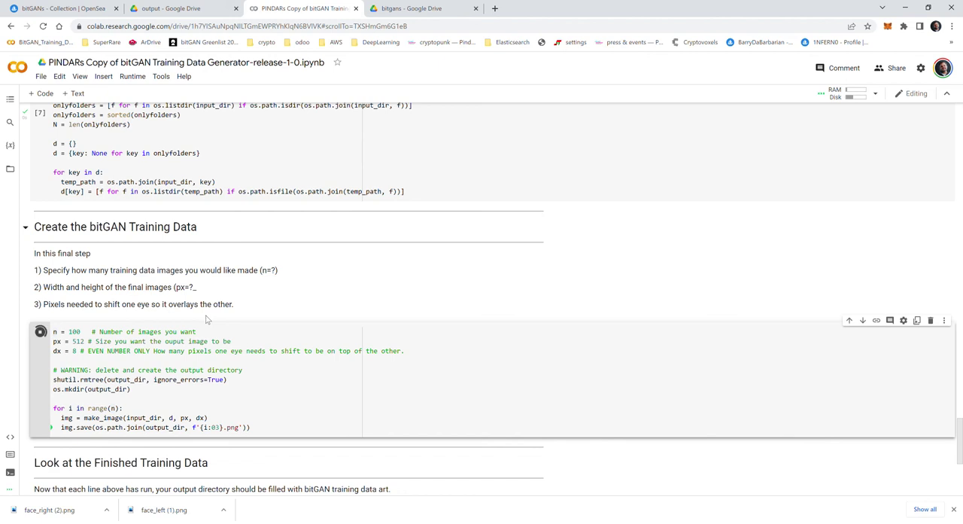
pyautogui.click(39, 331)
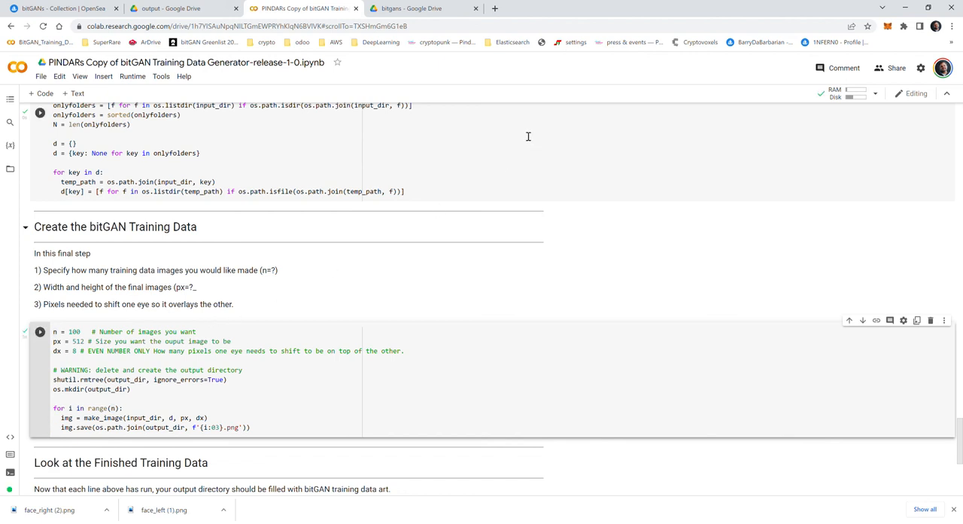
pyautogui.click(422, 9)
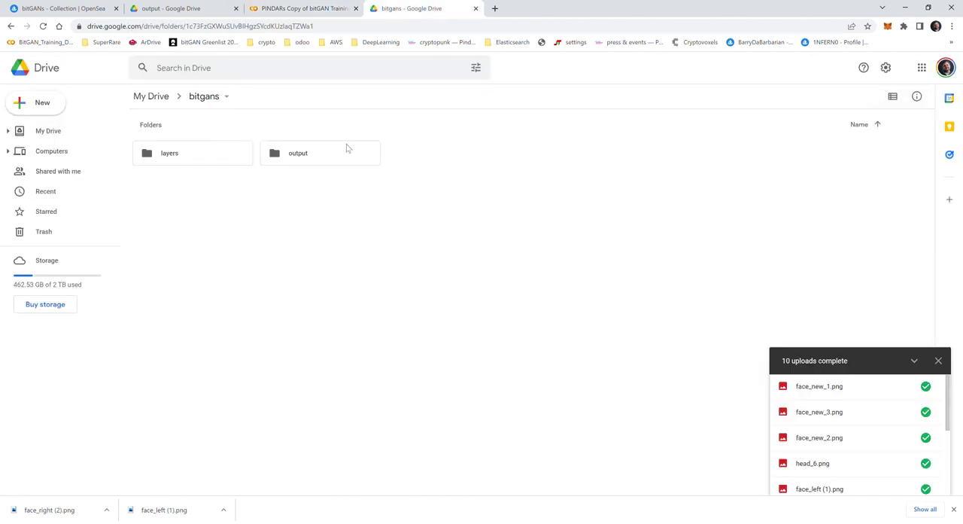
# Step: View the bitgans/output folder of generated PNGs 000.png onward with the uploads panel minimized
pyautogui.doubleClick(298, 153)
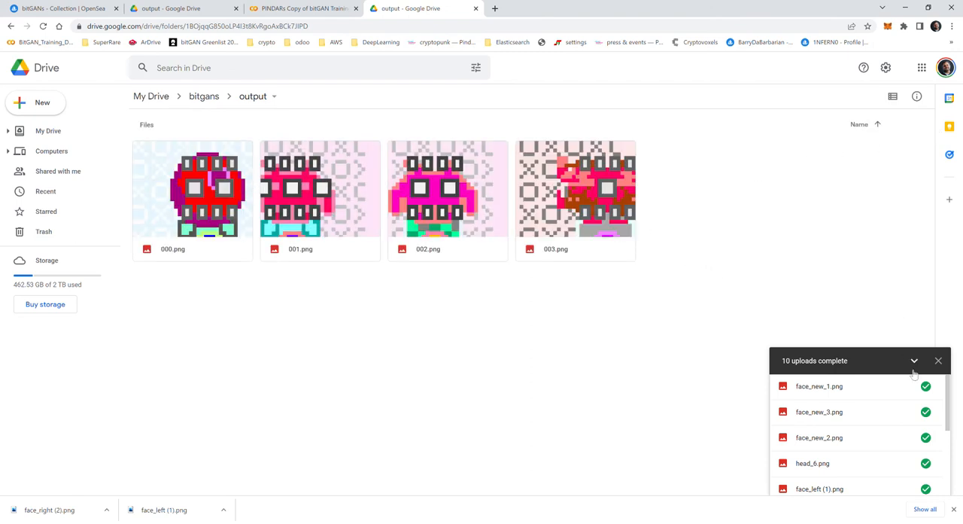
pyautogui.click(914, 361)
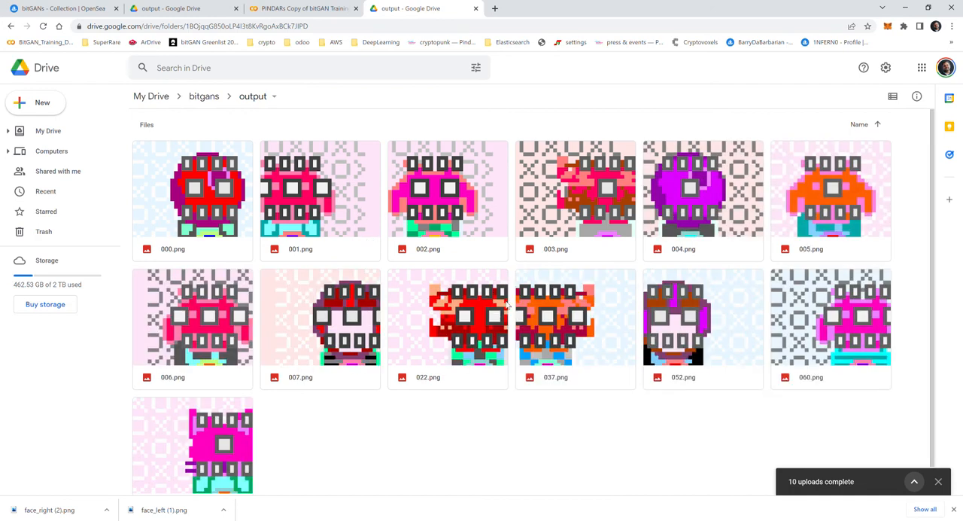
pyautogui.moveTo(265, 209)
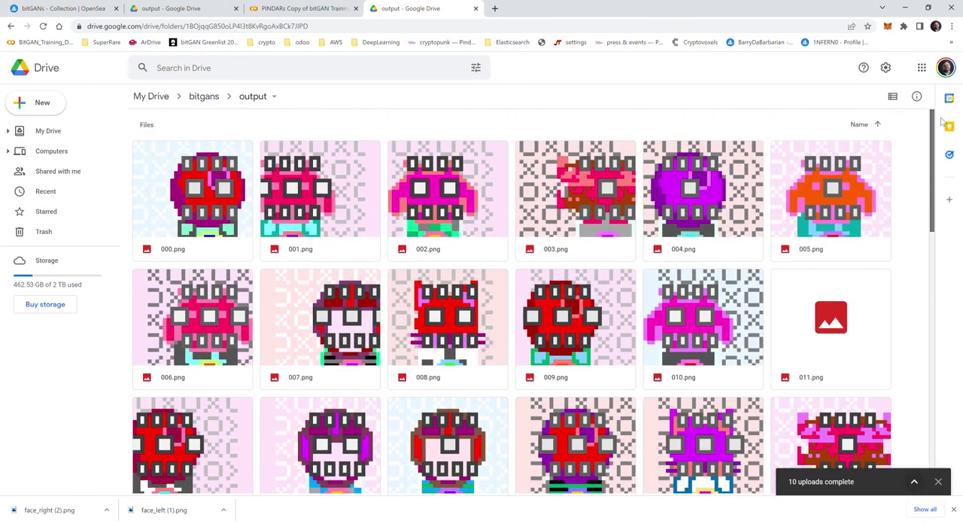
pyautogui.scroll(-3)
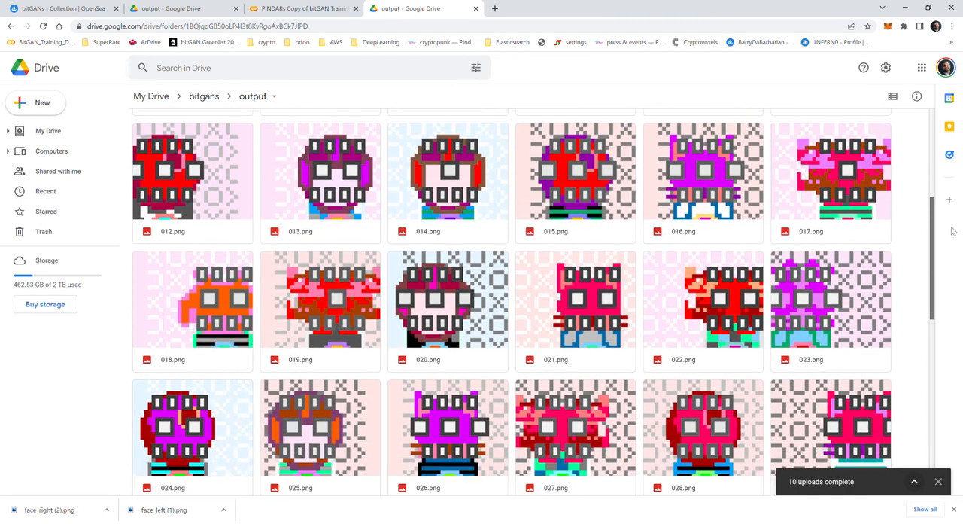
pyautogui.scroll(-3)
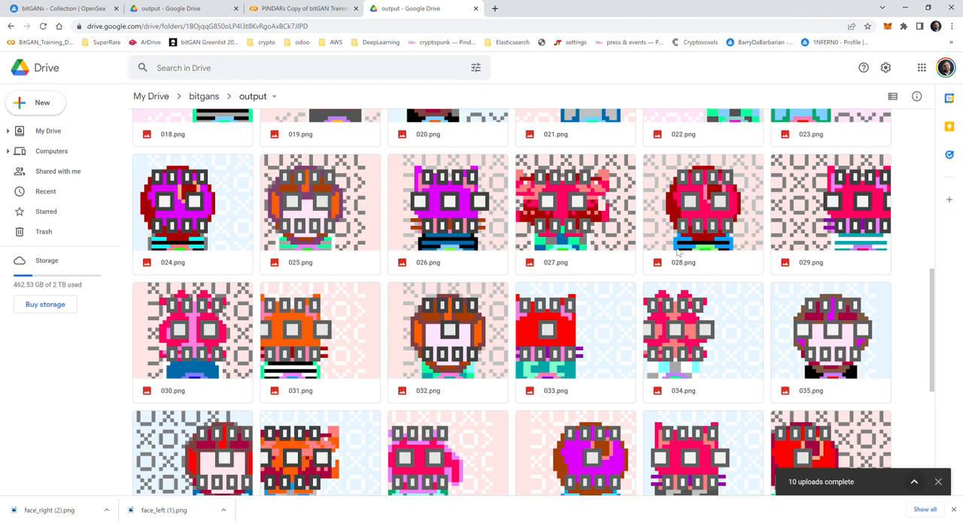
pyautogui.scroll(-3)
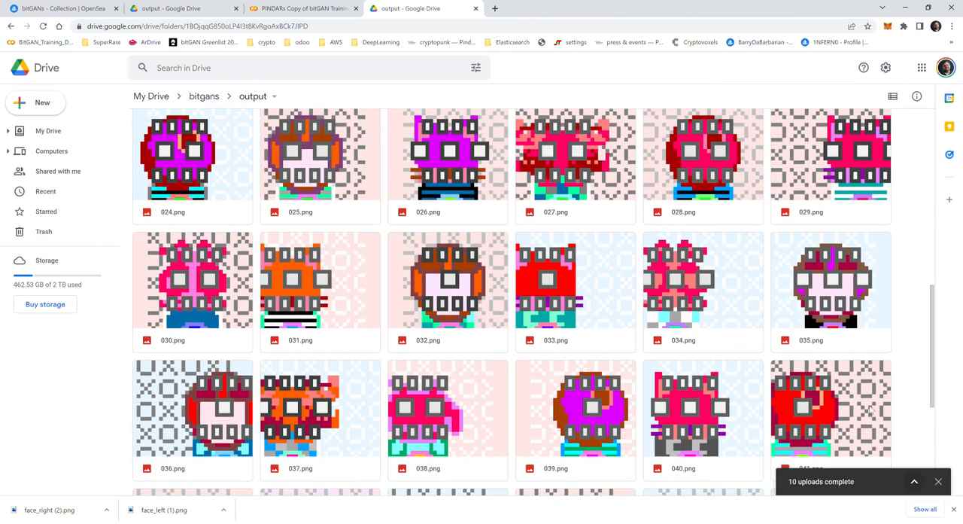
pyautogui.scroll(3)
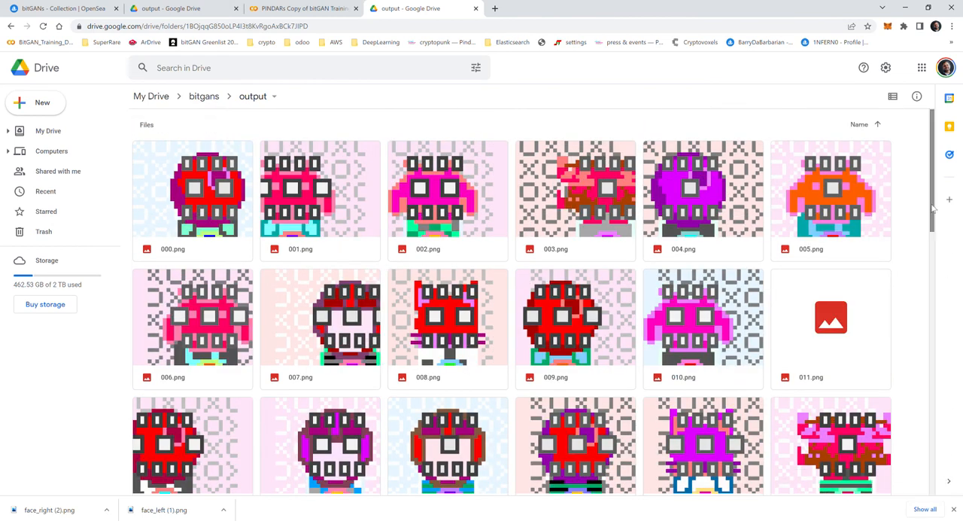
pyautogui.scroll(-3)
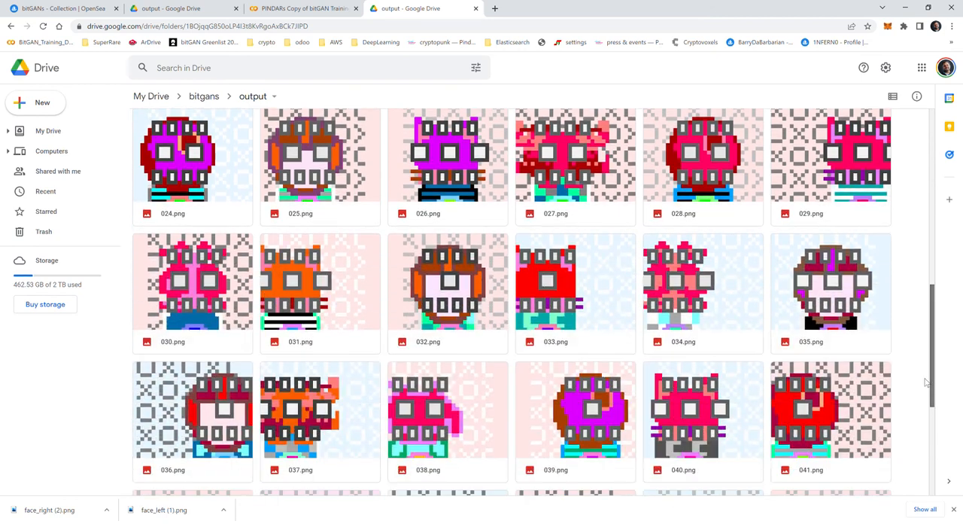
pyautogui.scroll(-3)
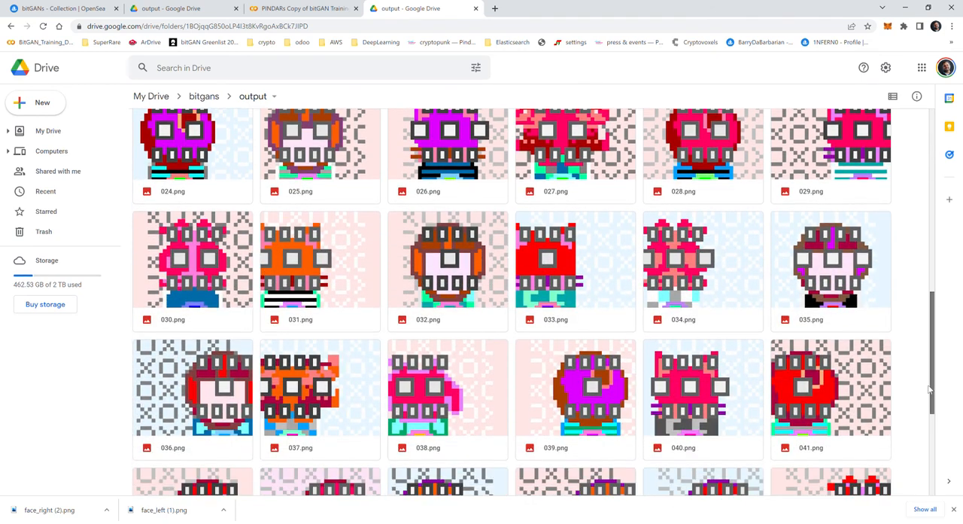
pyautogui.scroll(-3)
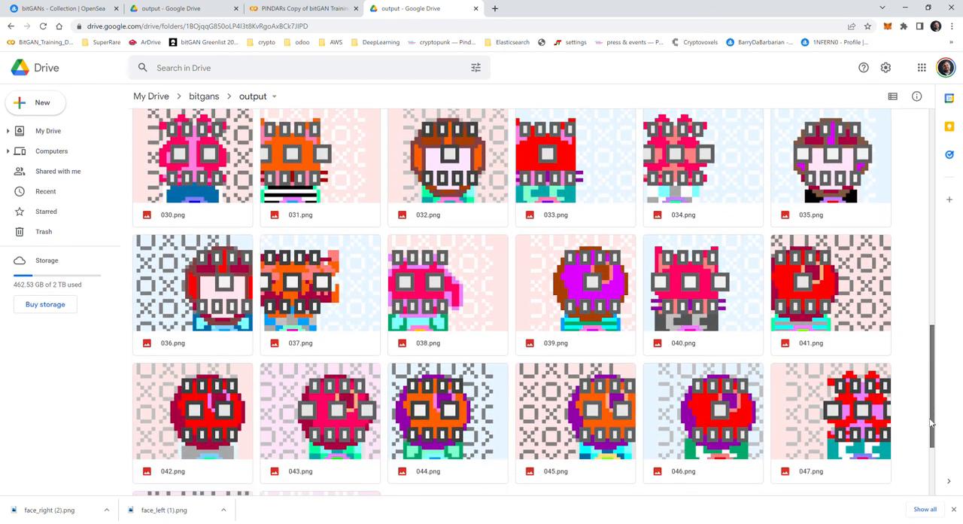
pyautogui.scroll(-3)
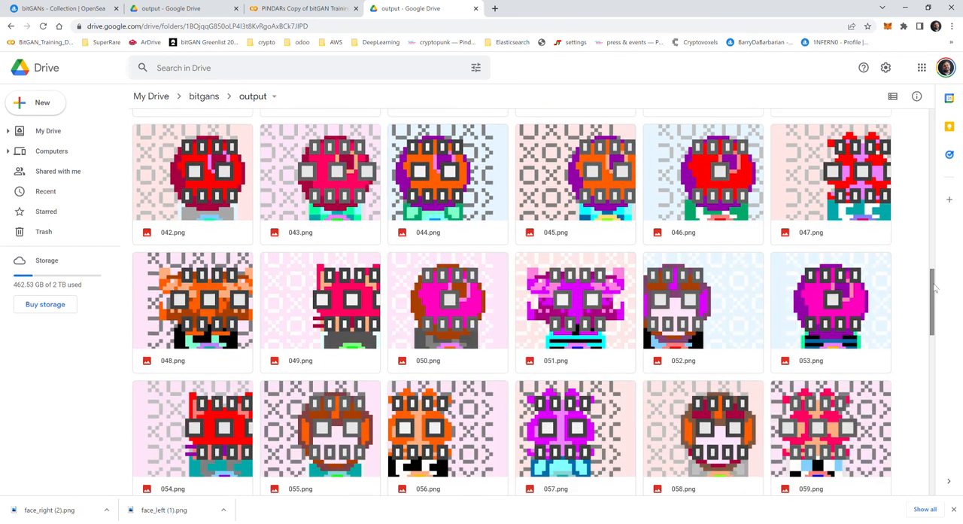
pyautogui.scroll(-3)
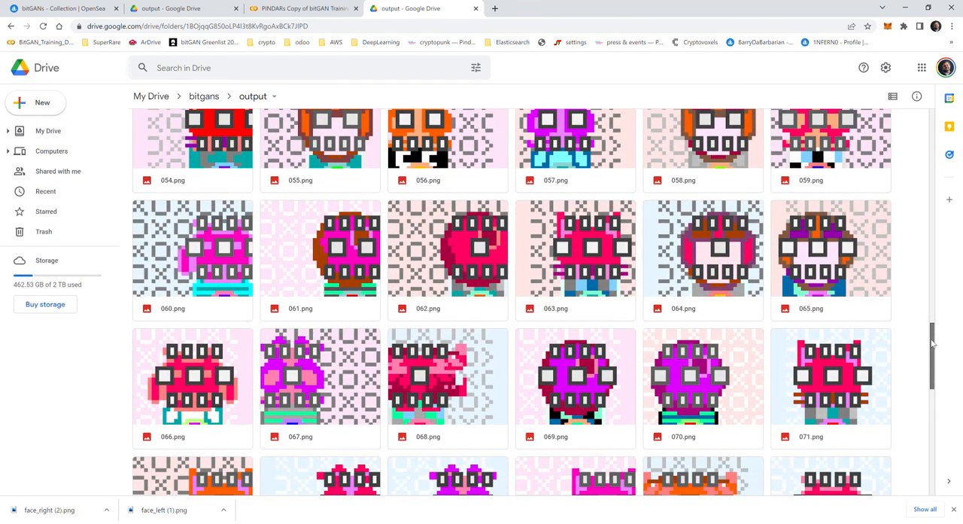